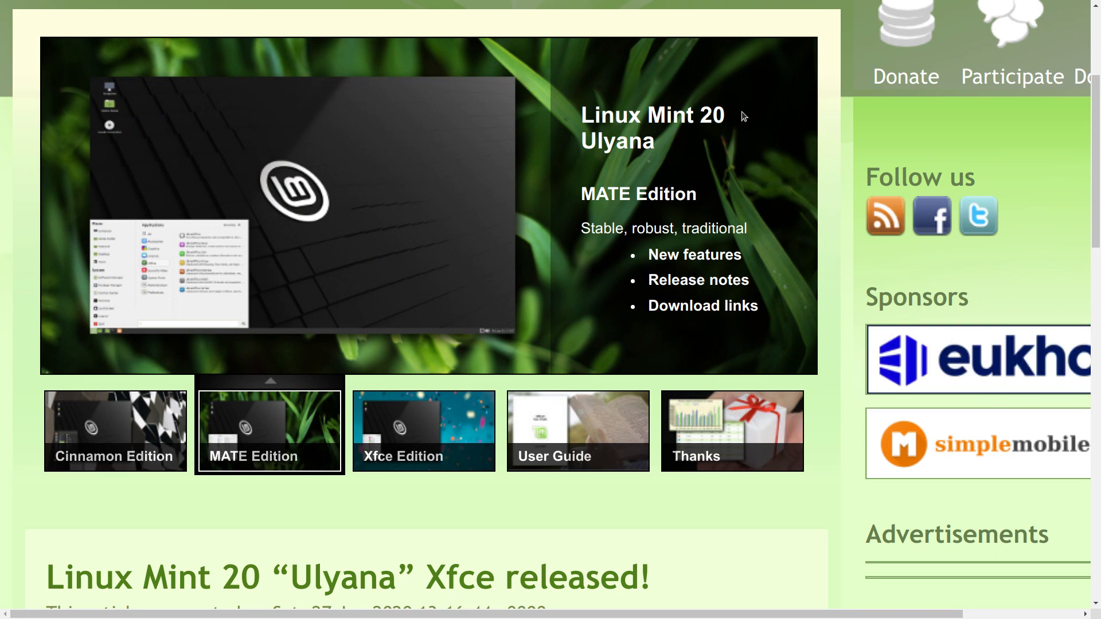
- Cycle through the row of controls on the Linux Mint home page several times
{"action": "left_click", "coordinate": [423, 430]}
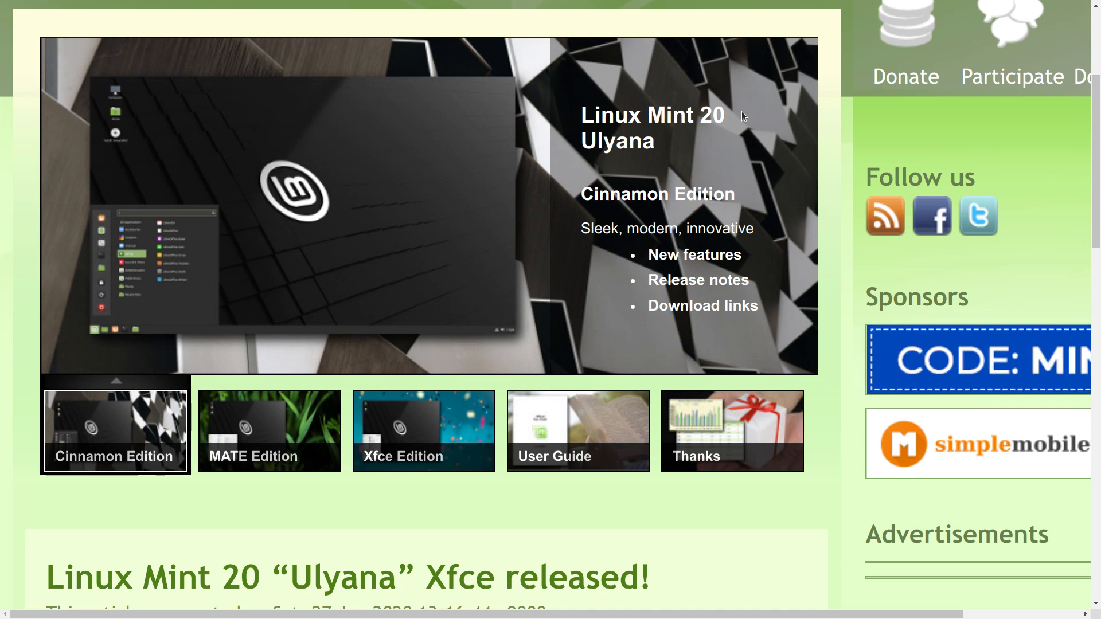
{"action": "left_click", "coordinate": [268, 430]}
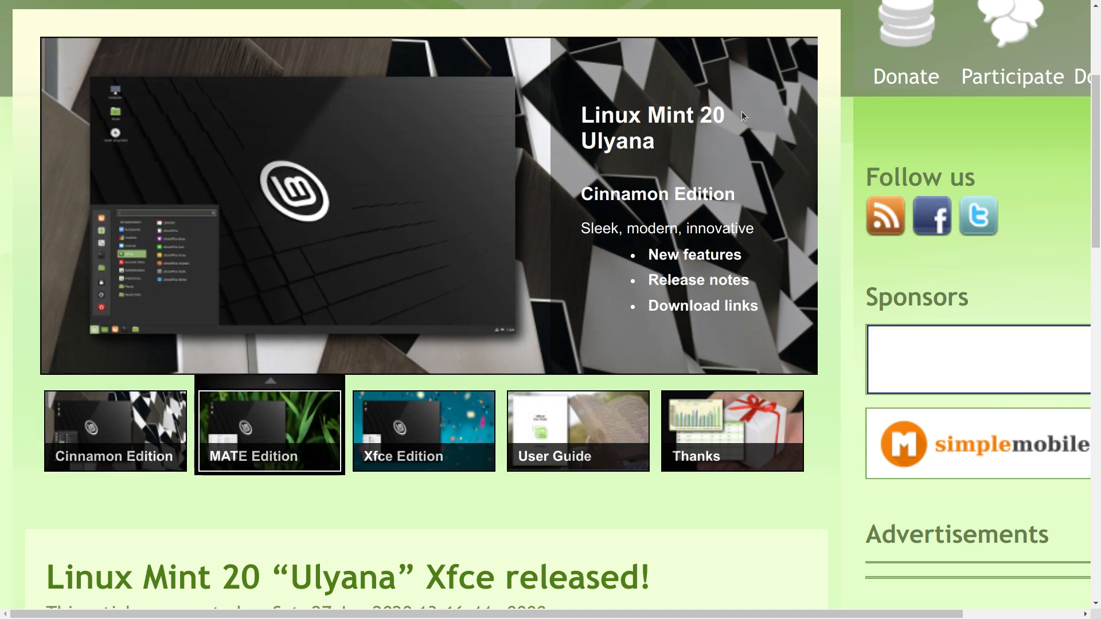
{"action": "left_click", "coordinate": [268, 430]}
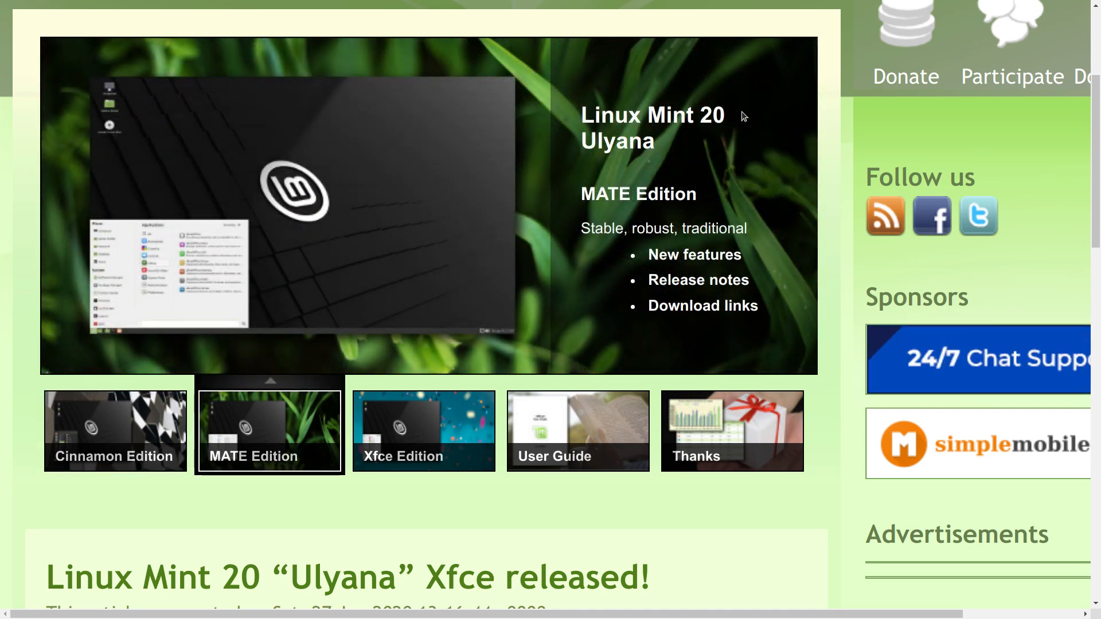
{"action": "left_click", "coordinate": [423, 430]}
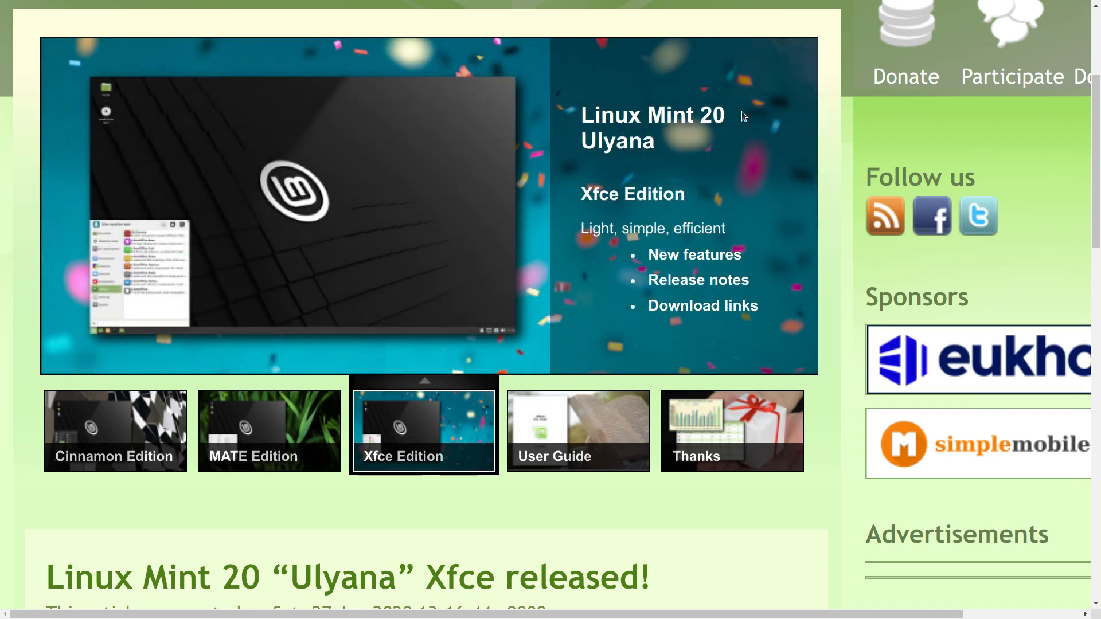
{"action": "left_click", "coordinate": [577, 430]}
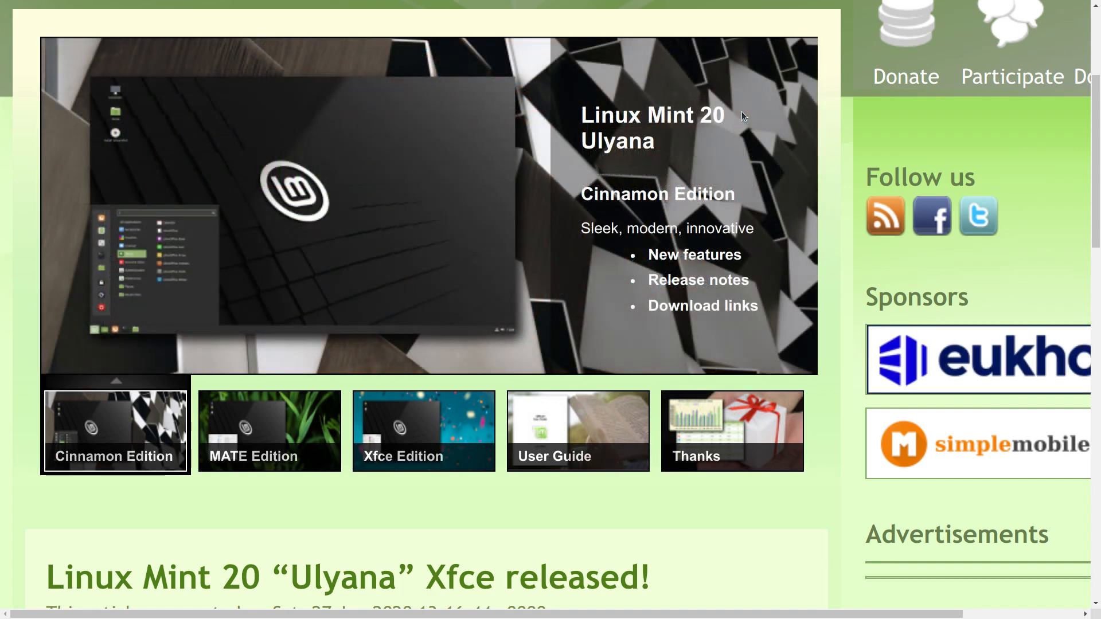
{"action": "left_click", "coordinate": [269, 430]}
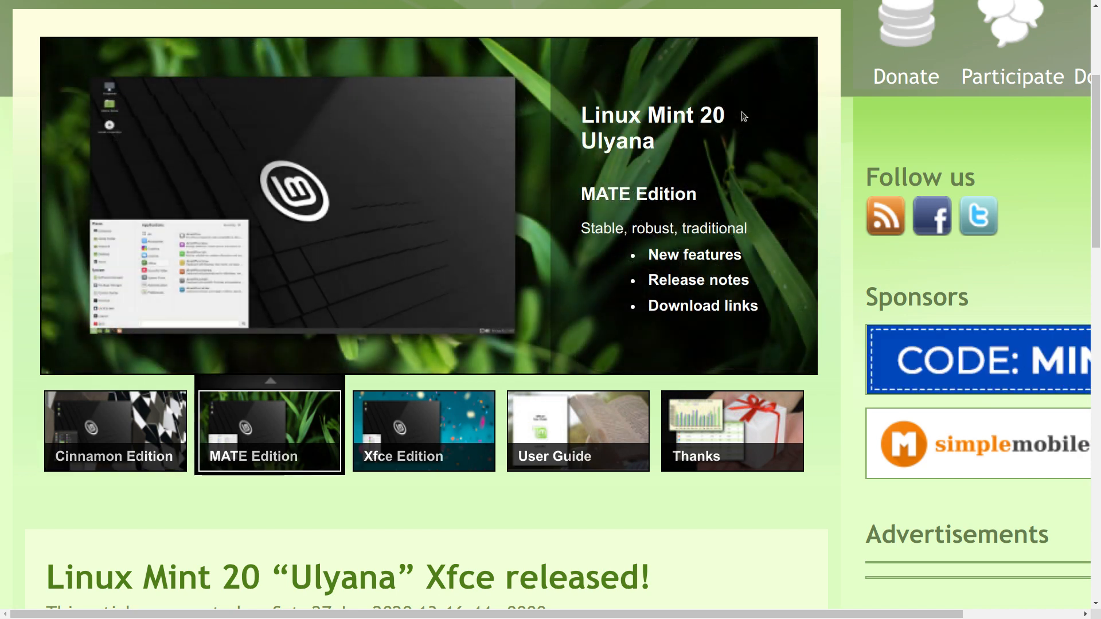
{"action": "left_click", "coordinate": [424, 430]}
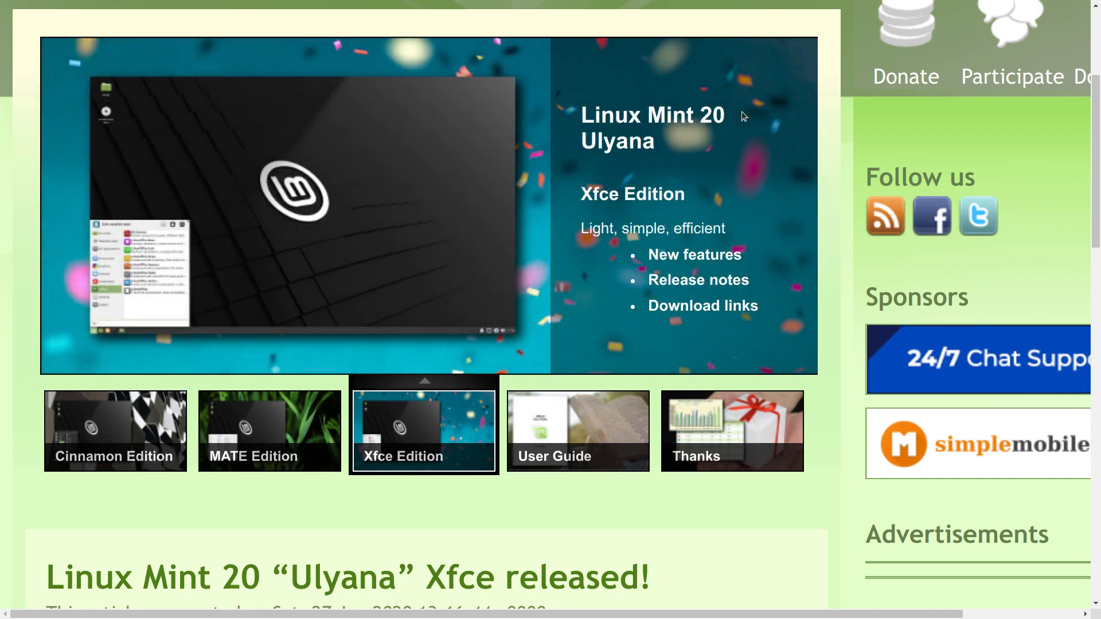
{"action": "left_click", "coordinate": [577, 430]}
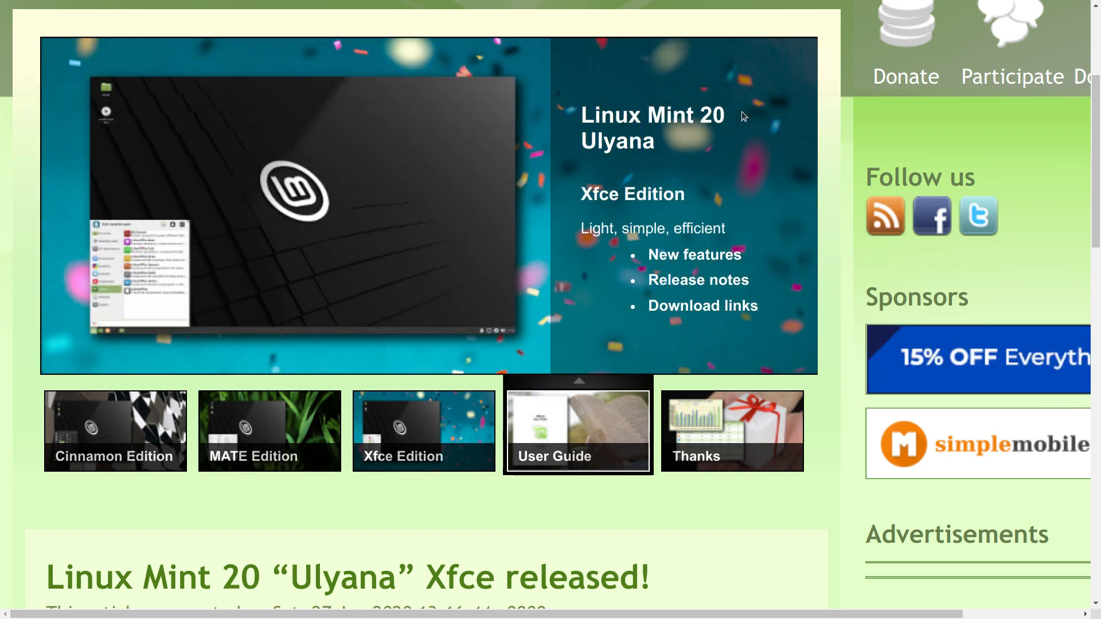
{"action": "left_click", "coordinate": [577, 431]}
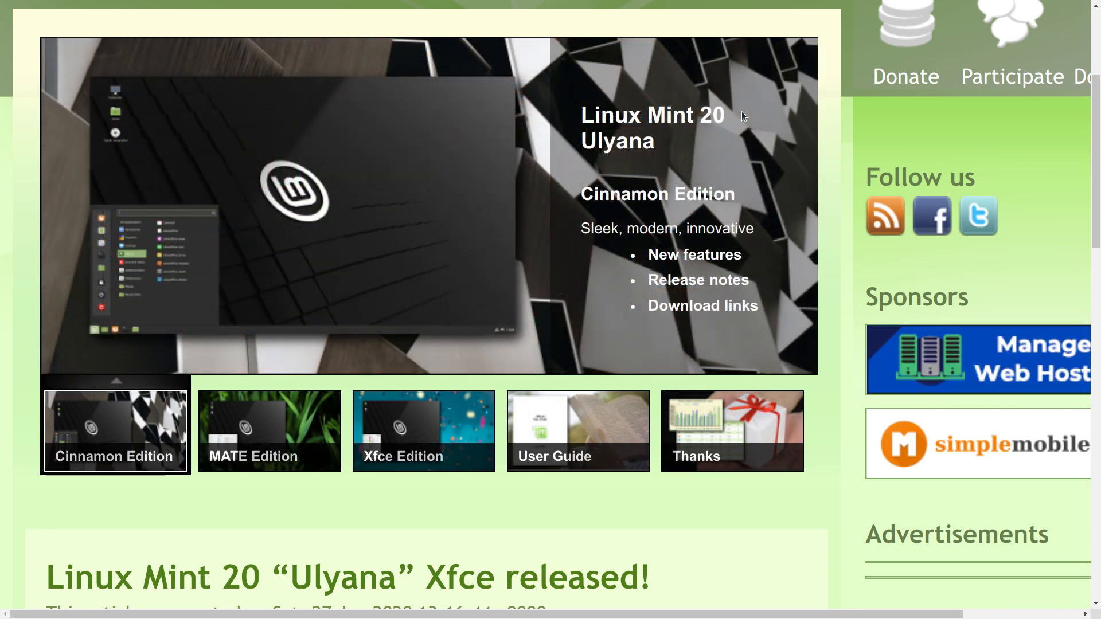
{"action": "left_click", "coordinate": [268, 430]}
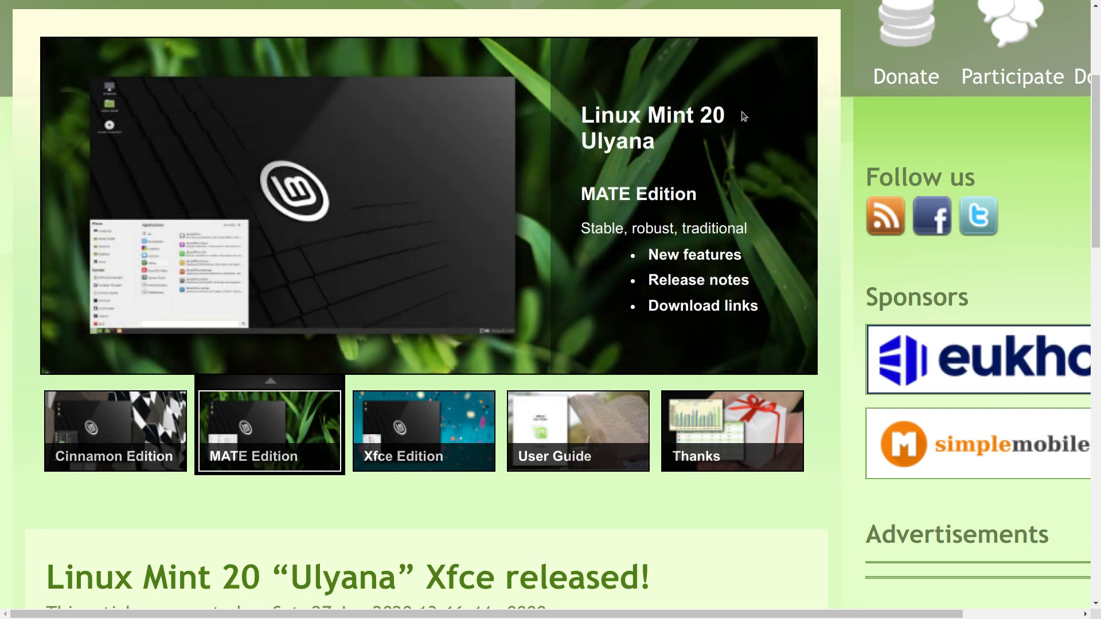
{"action": "left_click", "coordinate": [423, 430]}
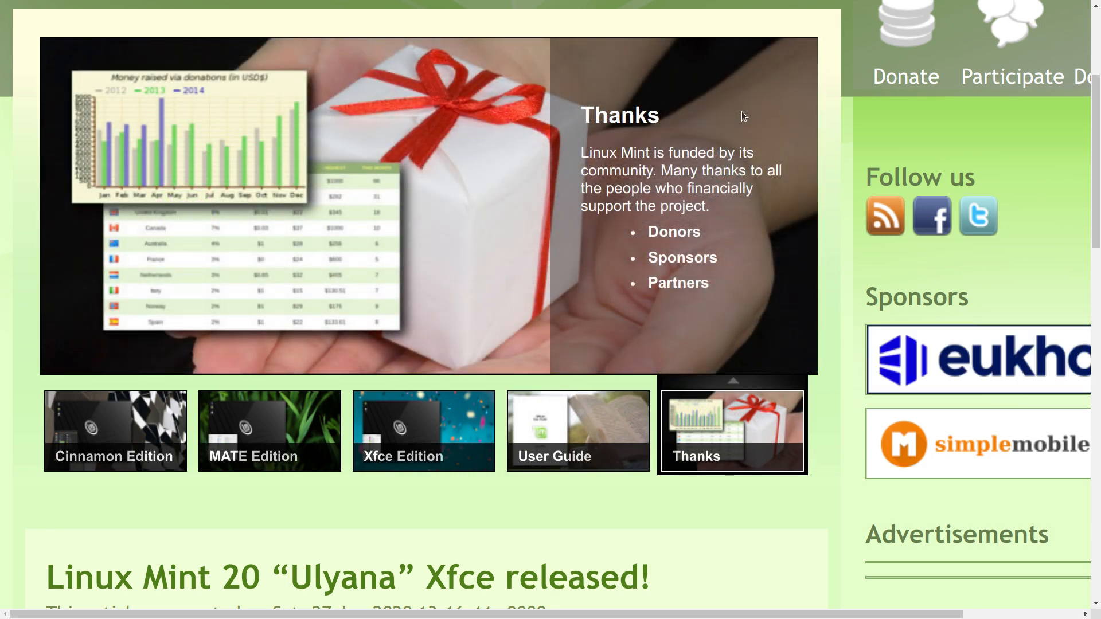
{"action": "left_click", "coordinate": [115, 430]}
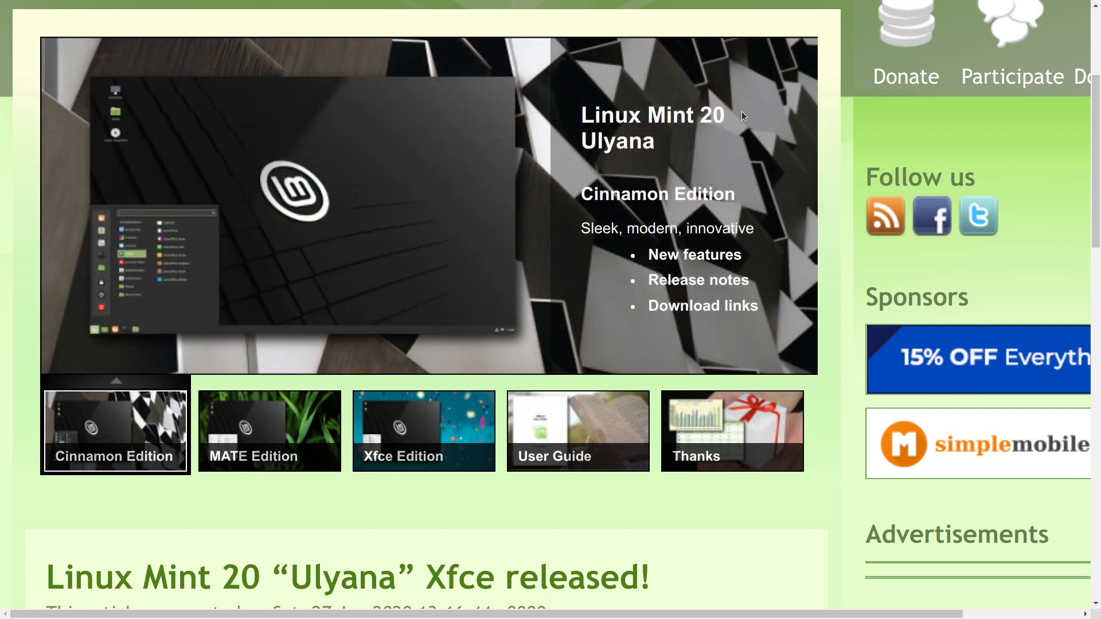
{"action": "left_click", "coordinate": [268, 430]}
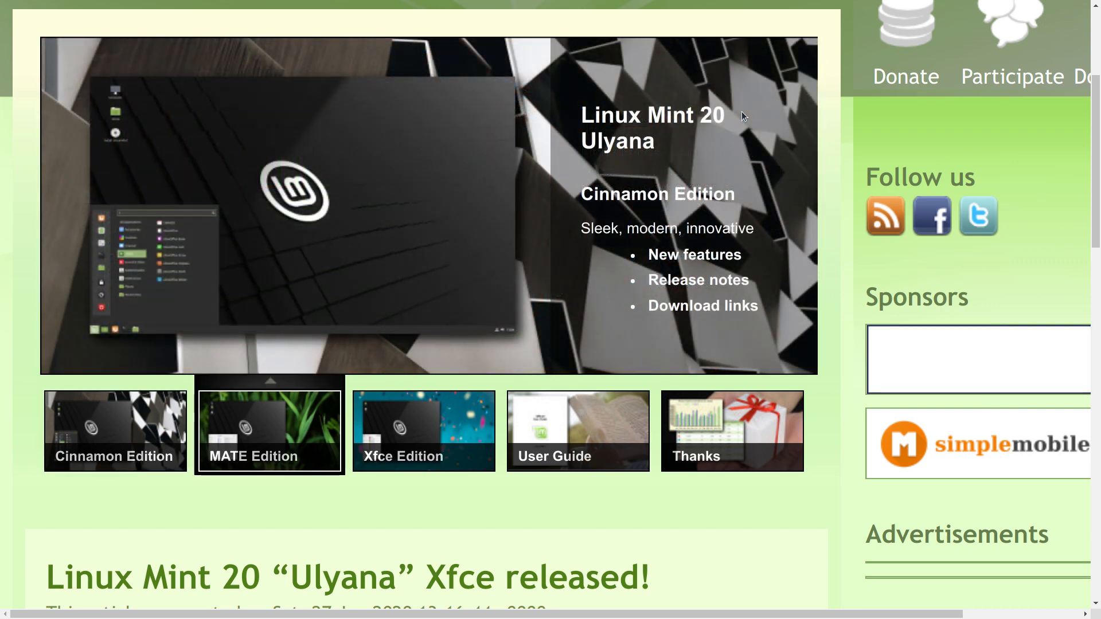
{"action": "left_click", "coordinate": [268, 430]}
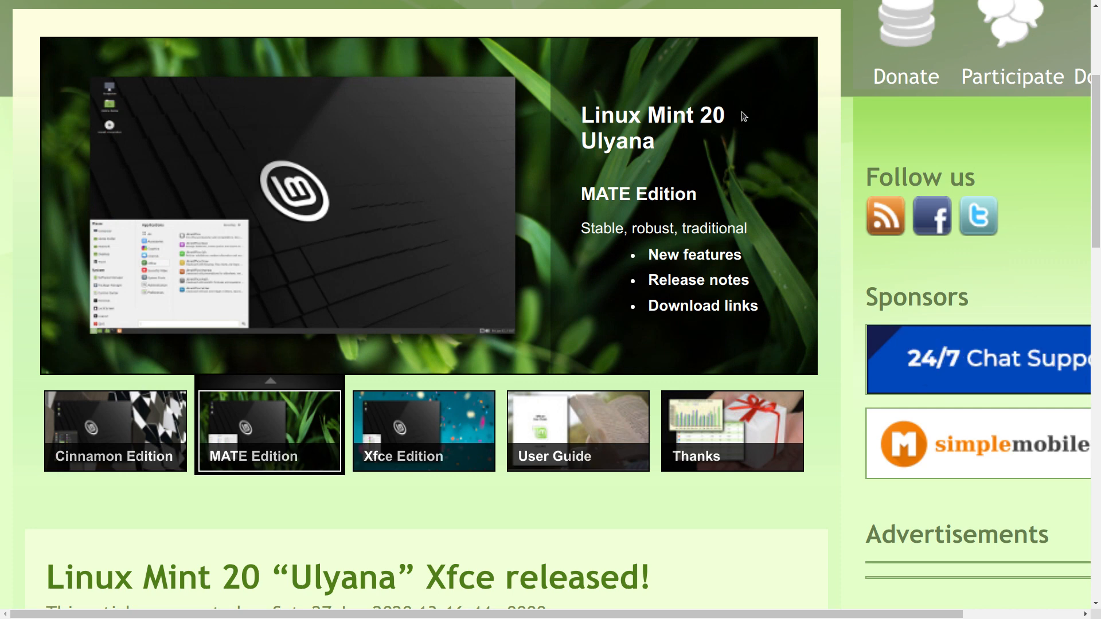
{"action": "left_click", "coordinate": [424, 430]}
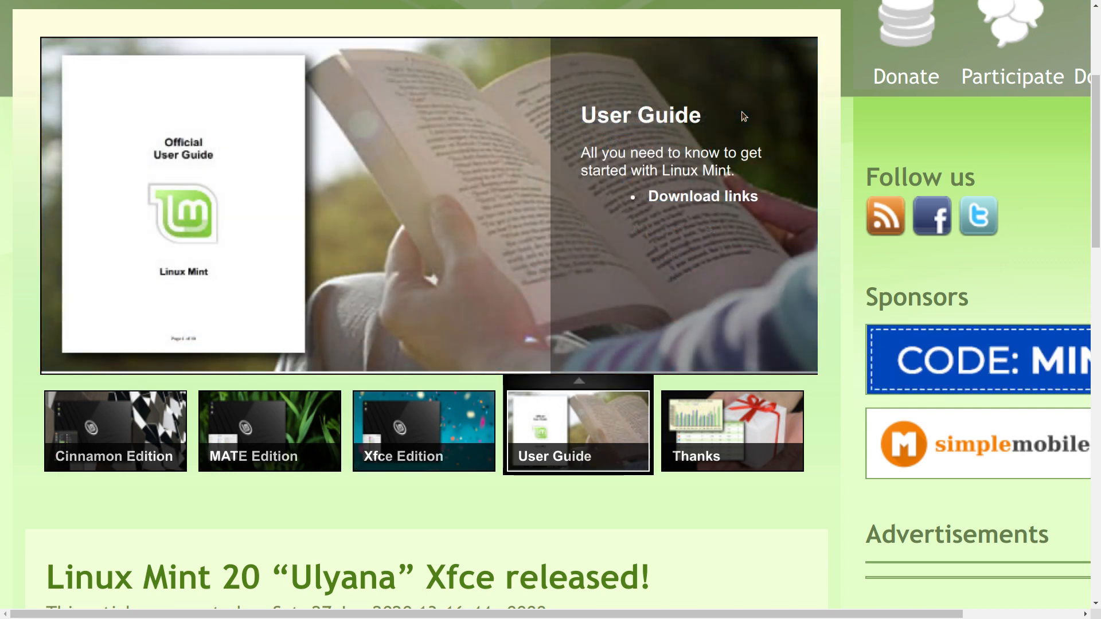
{"action": "left_click", "coordinate": [731, 427]}
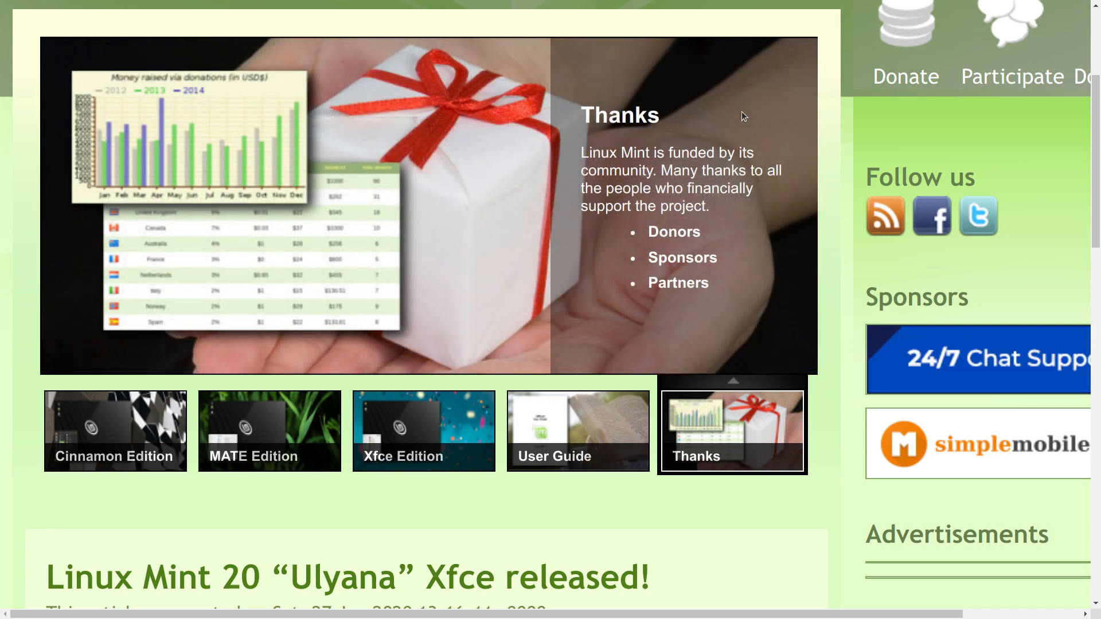
- Scroll down the news list to the Linux Mint 20 “Ulyana” Cinnamon released! entry
{"action": "scroll", "scroll_direction": "down", "scroll_amount": 3}
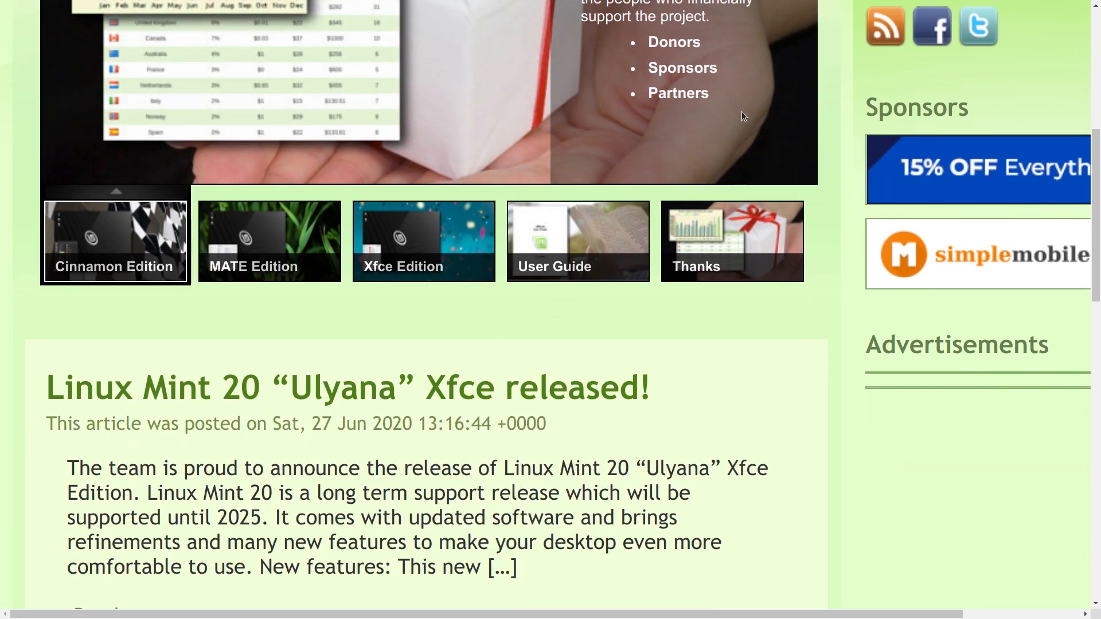
{"action": "scroll", "scroll_direction": "down", "scroll_amount": 3}
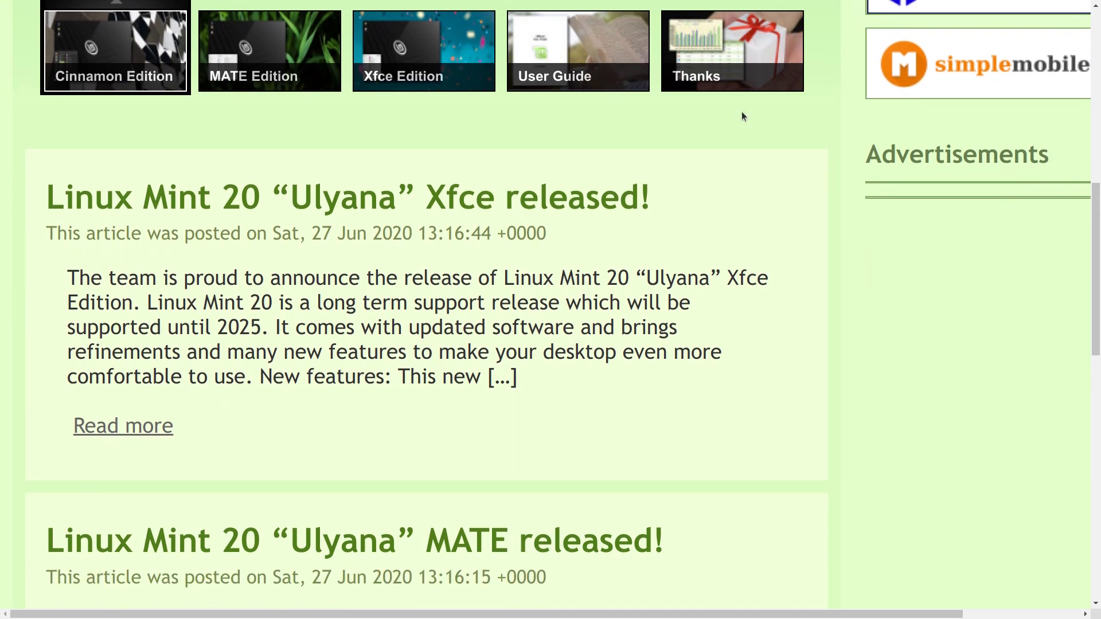
{"action": "scroll", "scroll_direction": "down", "scroll_amount": 3}
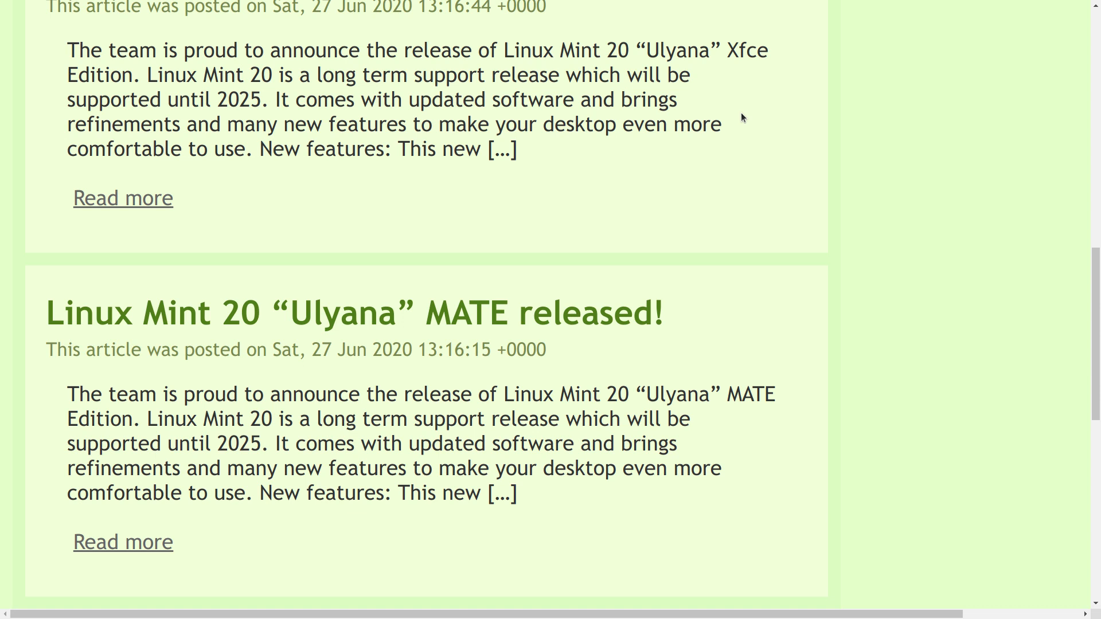
{"action": "scroll", "scroll_direction": "up", "scroll_amount": 3}
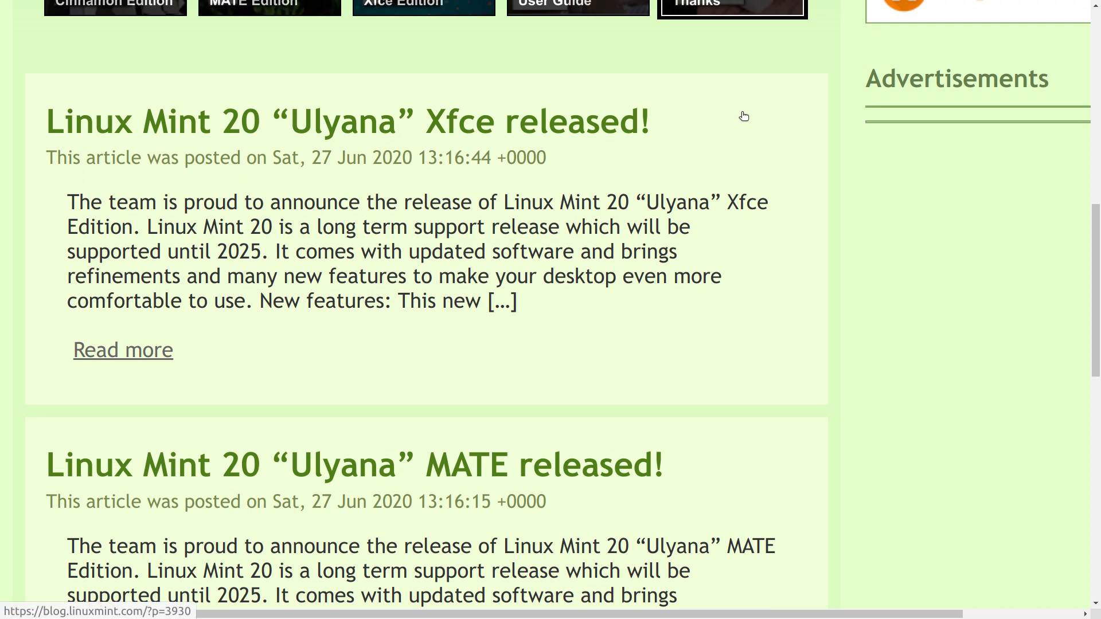
{"action": "scroll", "scroll_direction": "down", "scroll_amount": 3}
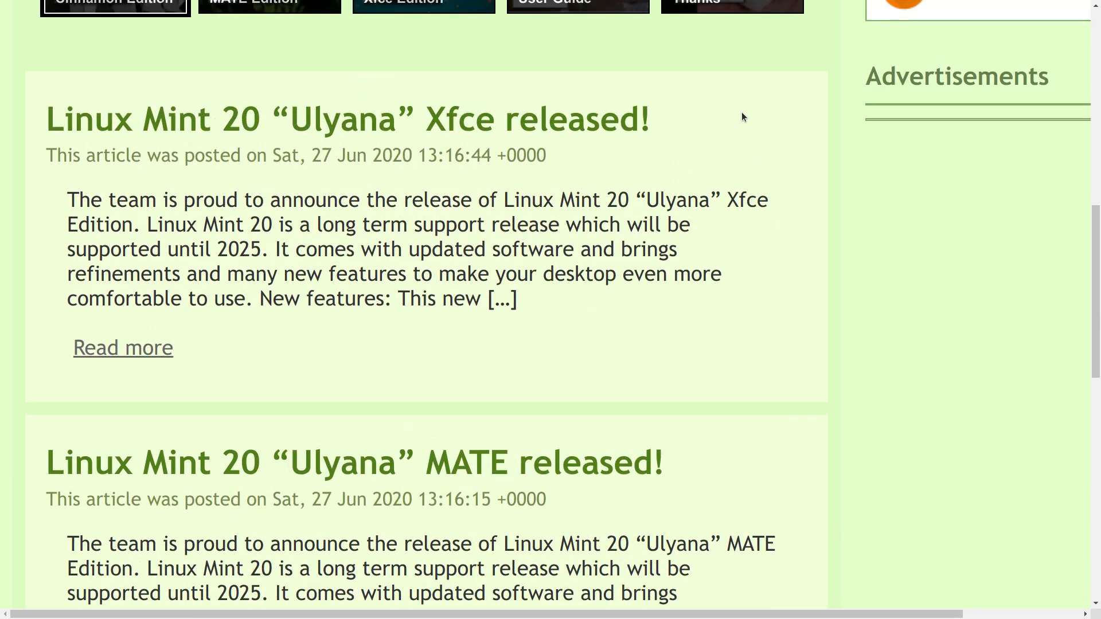
{"action": "scroll", "scroll_direction": "down", "scroll_amount": 3}
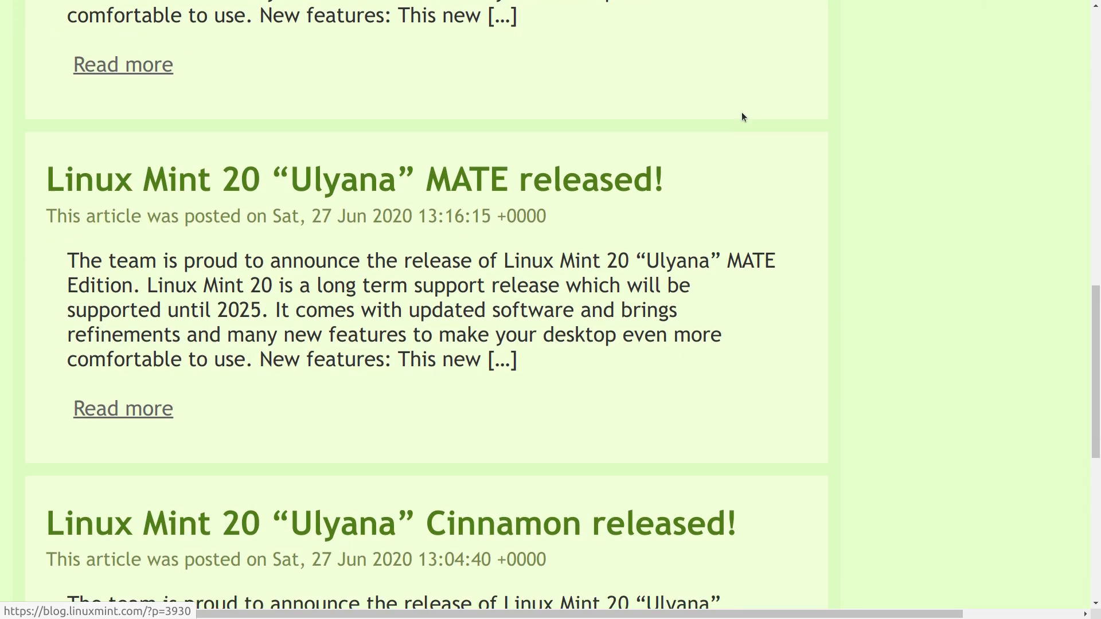
{"action": "scroll", "scroll_direction": "down", "scroll_amount": 3}
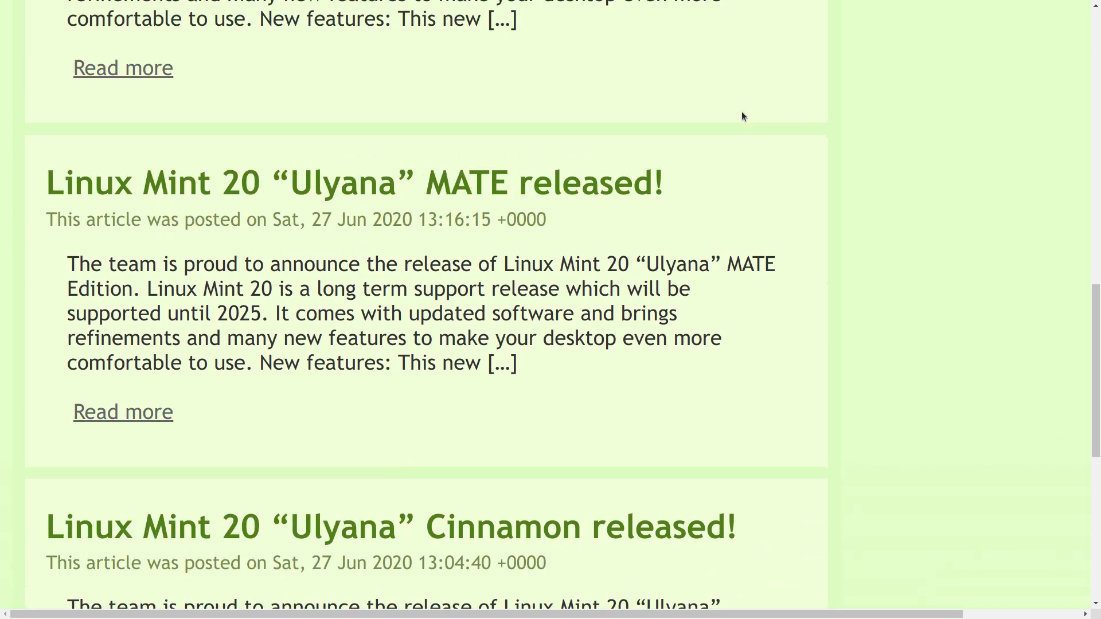
{"action": "scroll", "scroll_direction": "down", "scroll_amount": 3}
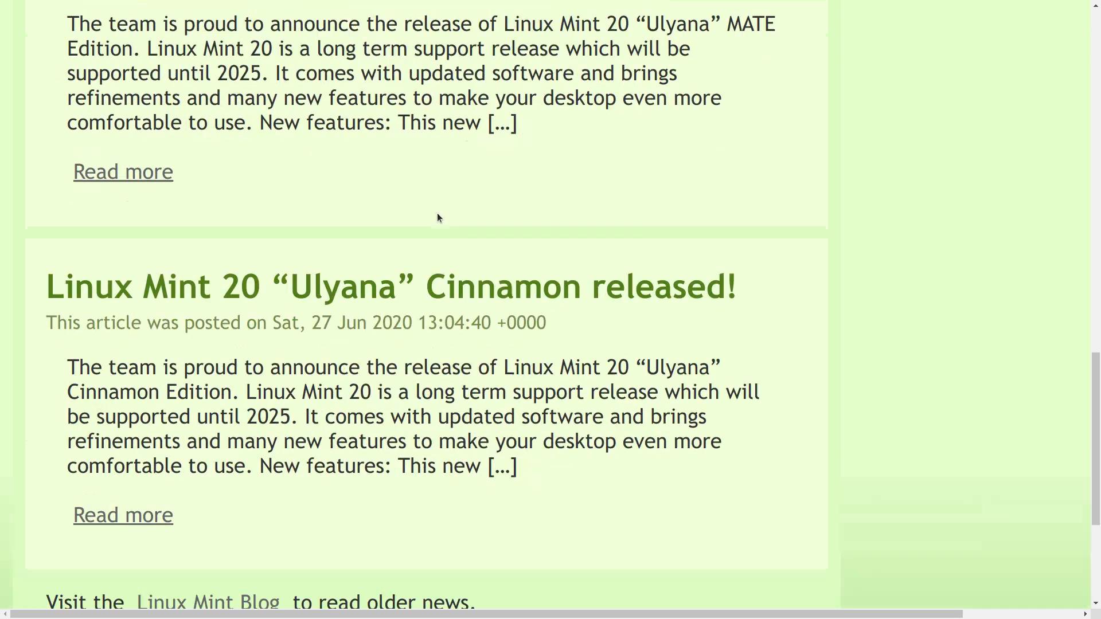
{"action": "scroll", "scroll_direction": "down", "scroll_amount": 3}
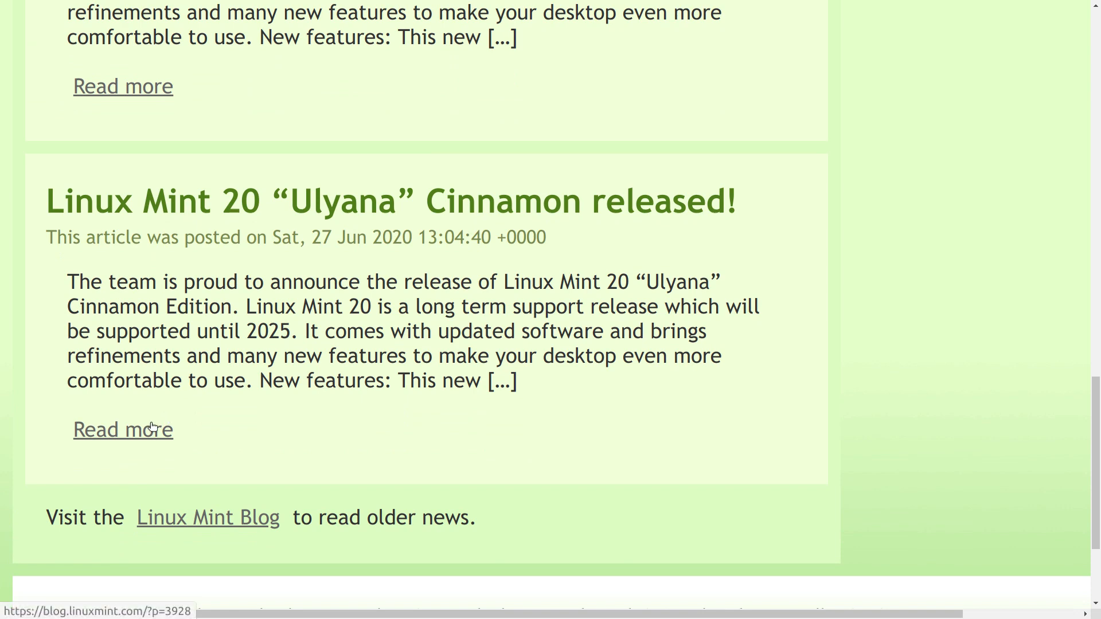
- Open the full Mint 20 Cinnamon release post via Read more and scroll to System requirements
{"action": "left_click", "coordinate": [123, 429]}
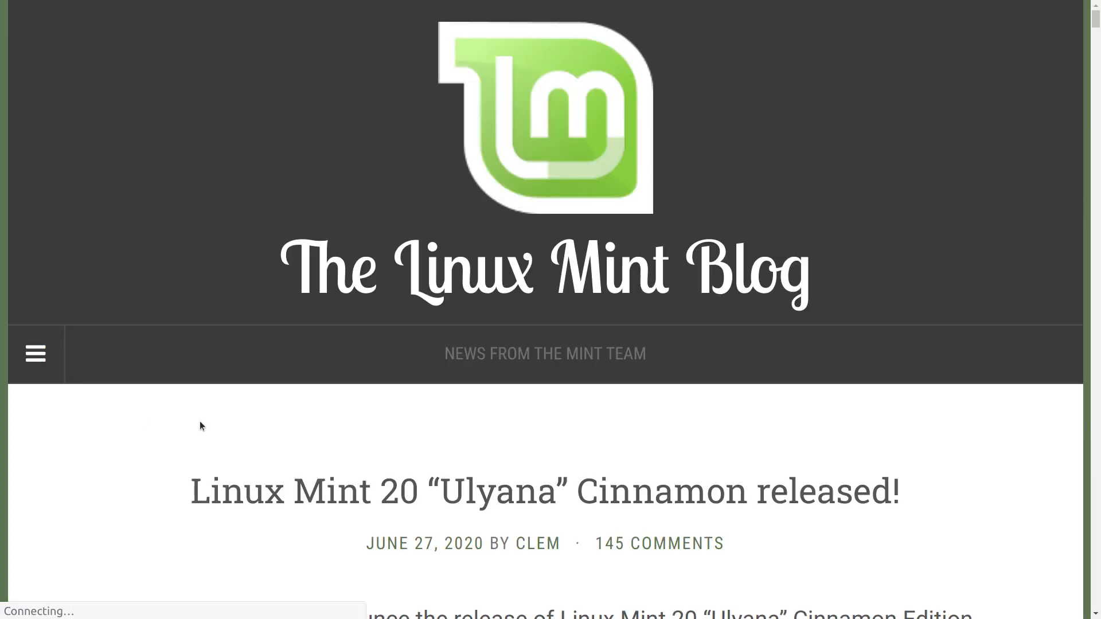
{"action": "scroll", "scroll_direction": "down", "scroll_amount": 3}
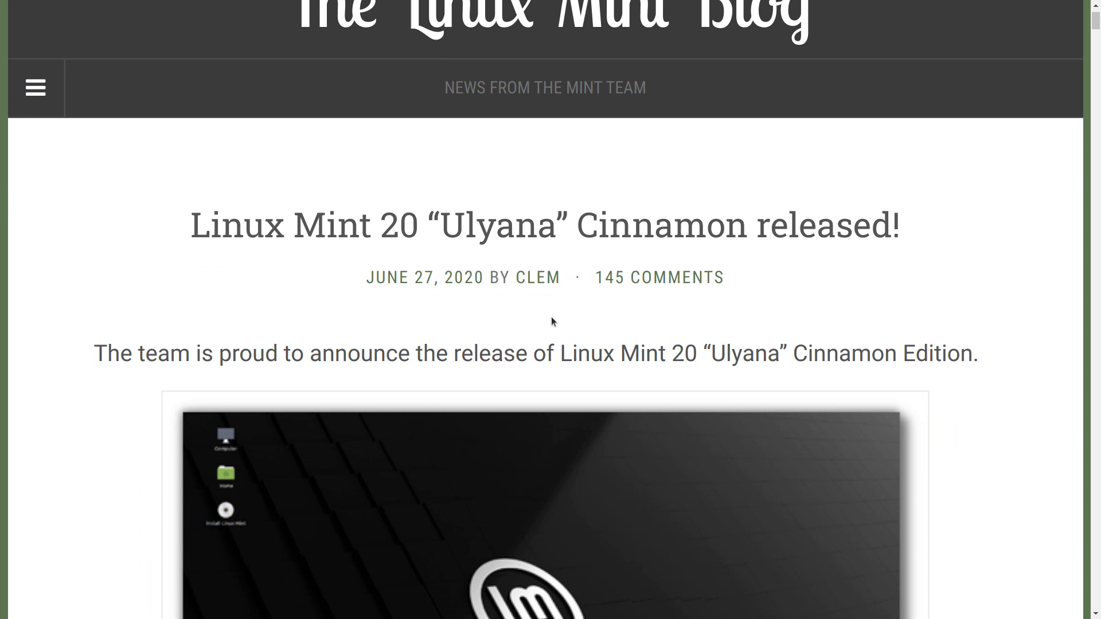
{"action": "mouse_move", "coordinate": [589, 273]}
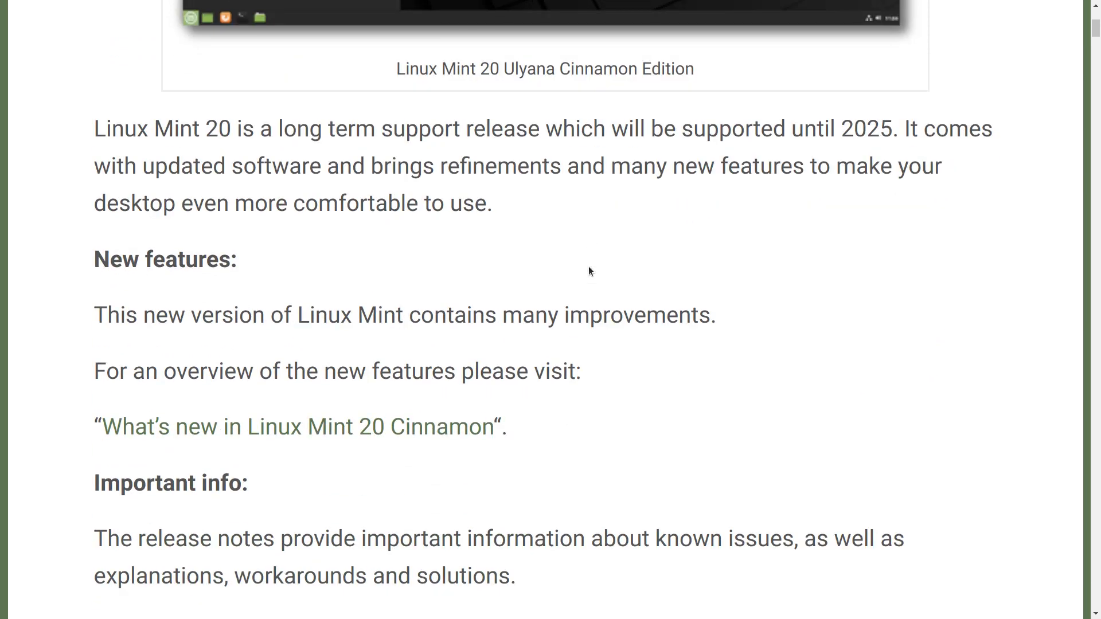
{"action": "scroll", "scroll_direction": "down", "scroll_amount": 3}
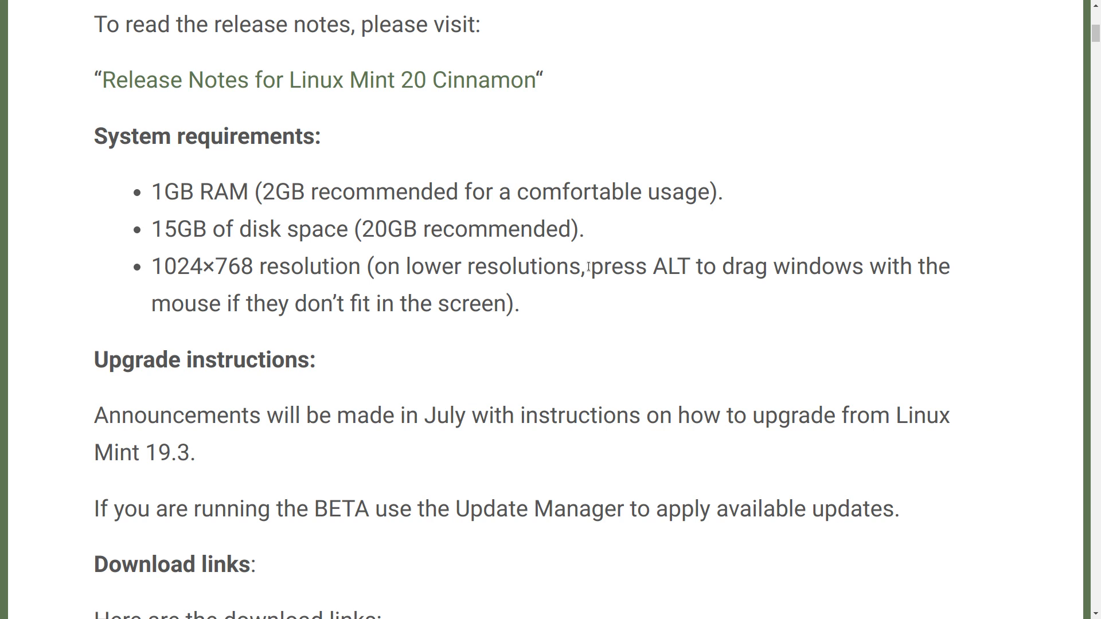
{"action": "scroll", "scroll_direction": "down", "scroll_amount": 3}
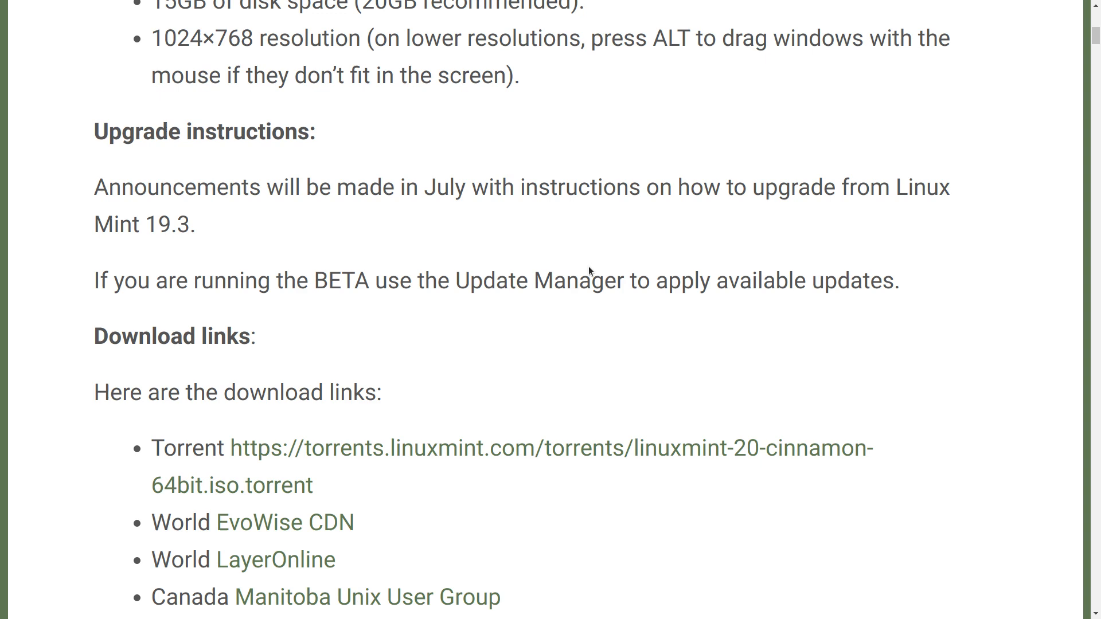
{"action": "mouse_move", "coordinate": [620, 271]}
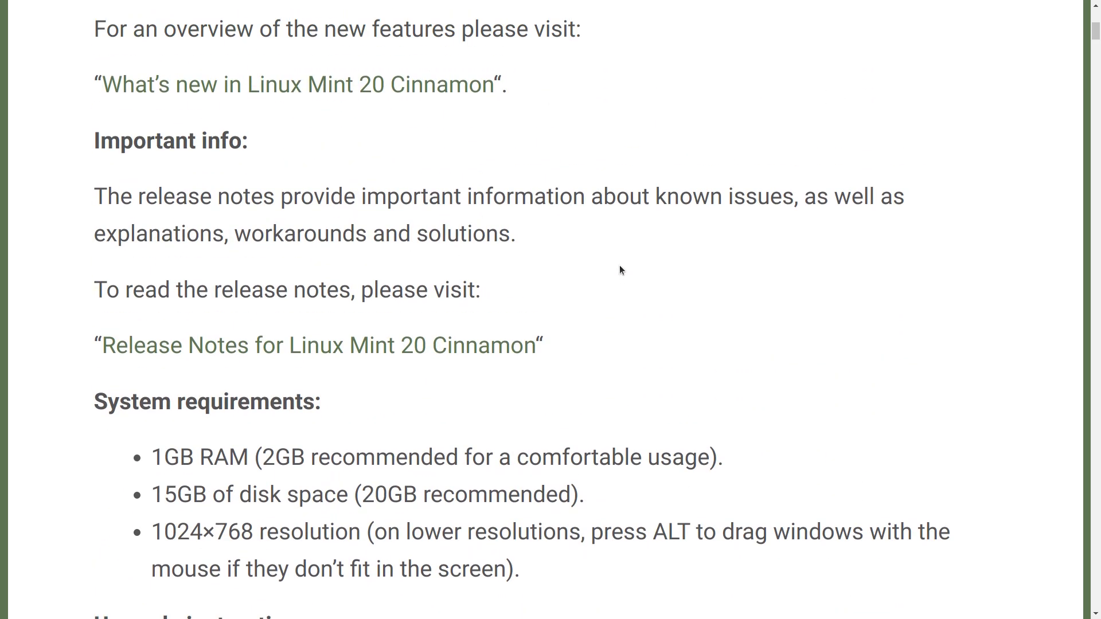
{"action": "scroll", "scroll_direction": "up", "scroll_amount": 3}
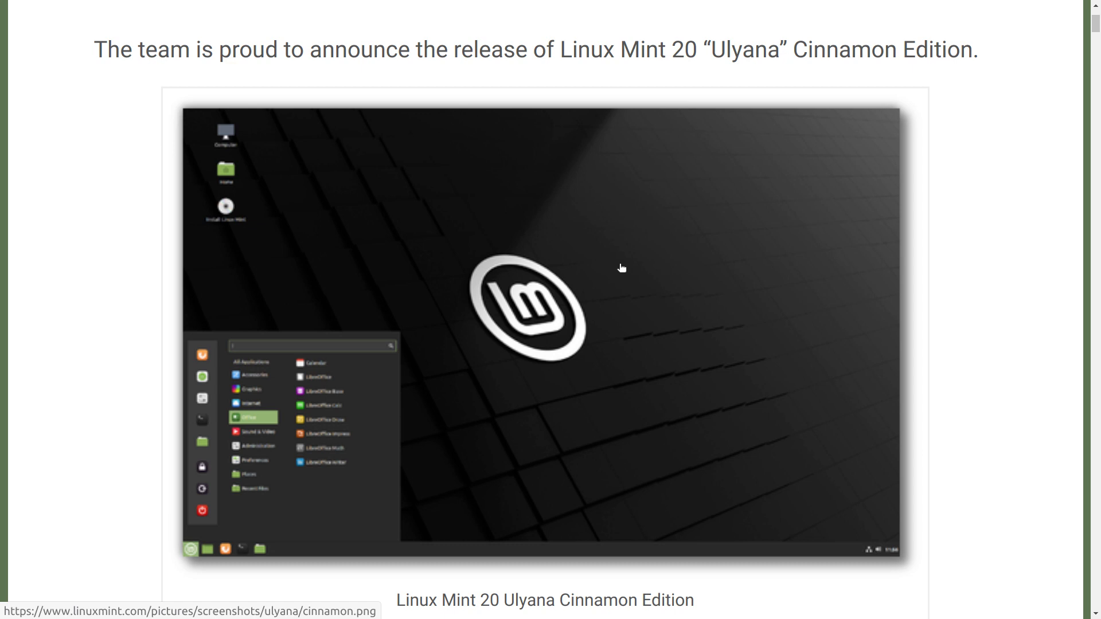
- Scroll to New features and follow the “What’s new in Linux Mint 20 Cinnamon” link
{"action": "scroll", "scroll_direction": "down", "scroll_amount": 3}
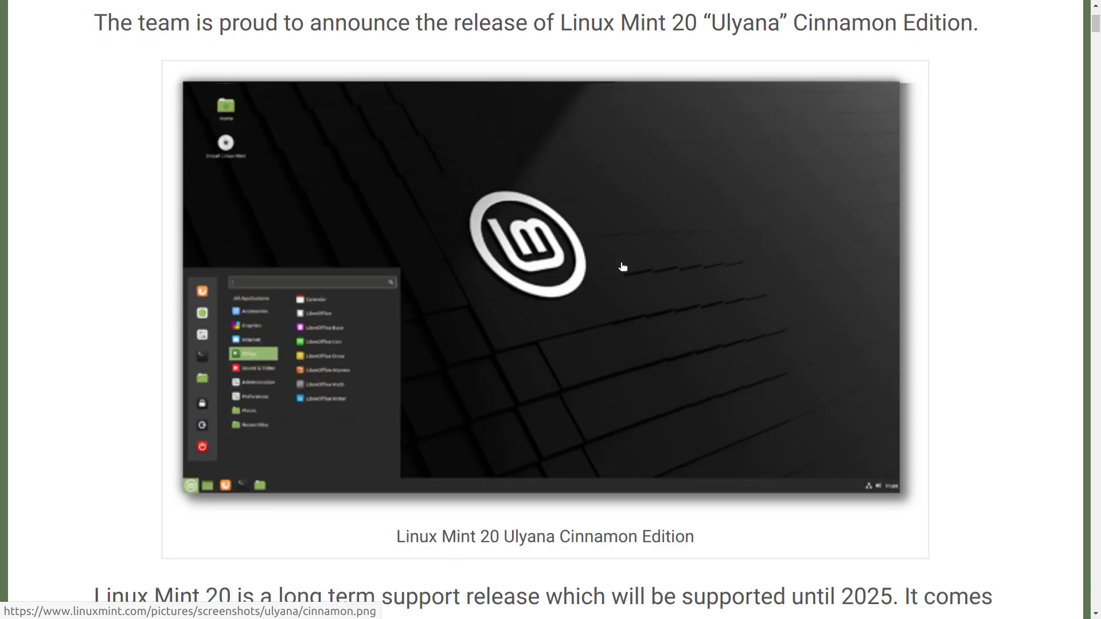
{"action": "scroll", "scroll_direction": "down", "scroll_amount": 3}
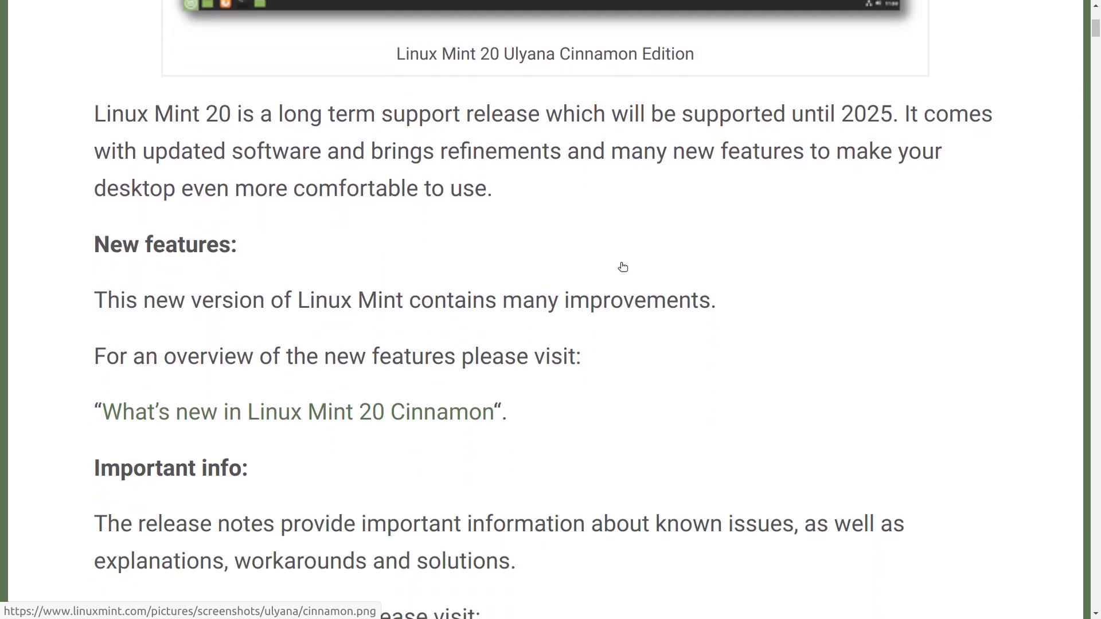
{"action": "scroll", "scroll_direction": "down", "scroll_amount": 3}
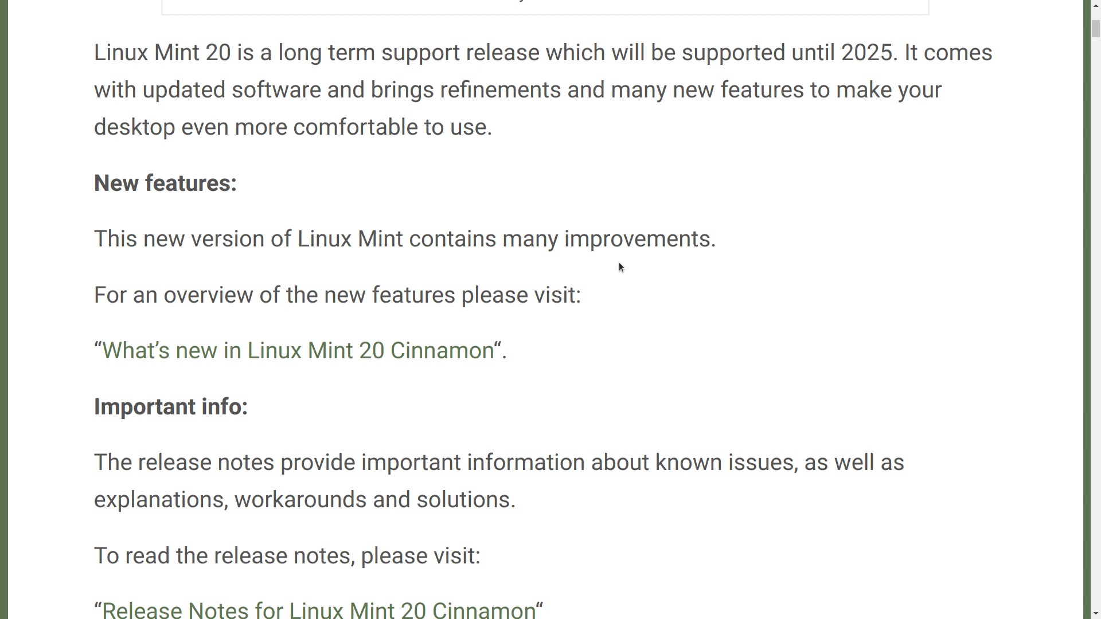
{"action": "scroll", "scroll_direction": "down", "scroll_amount": 3}
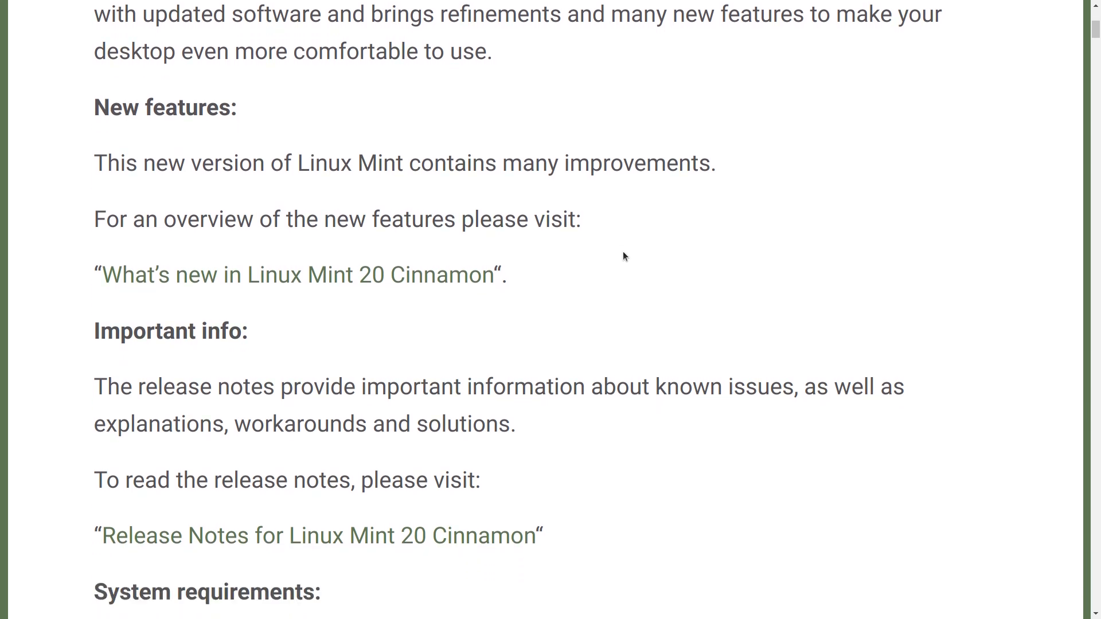
{"action": "mouse_move", "coordinate": [635, 239]}
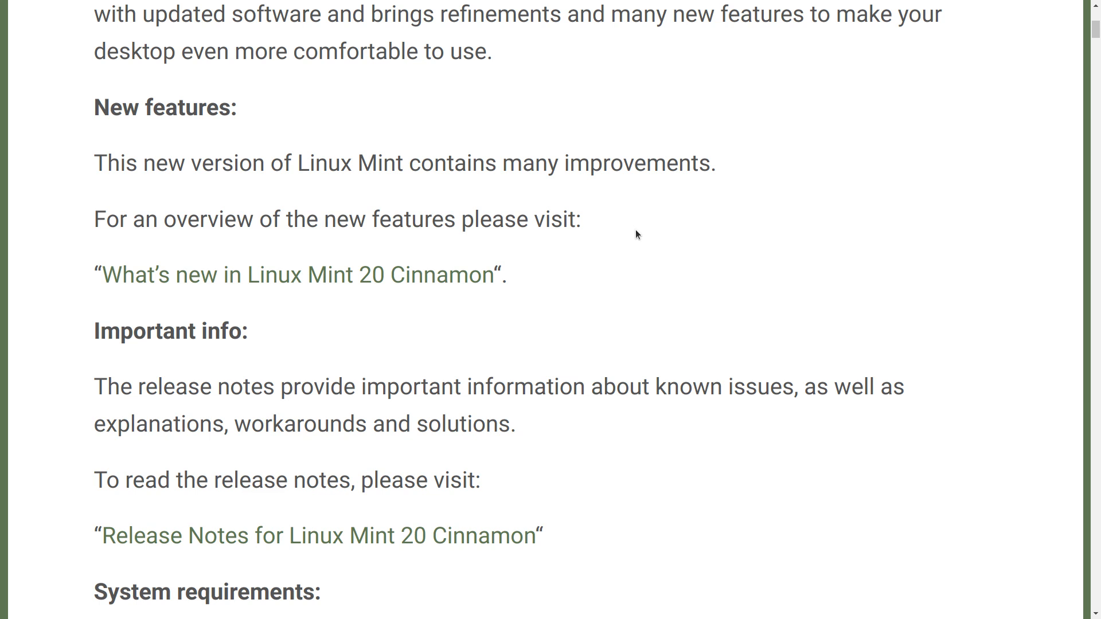
{"action": "mouse_move", "coordinate": [476, 262]}
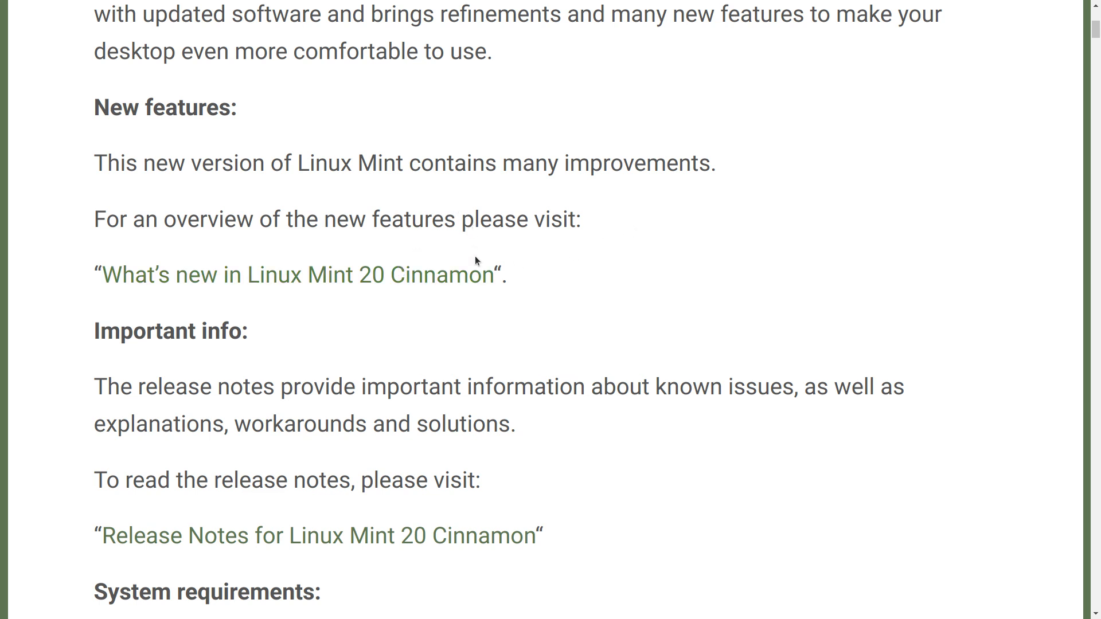
{"action": "left_click", "coordinate": [295, 274]}
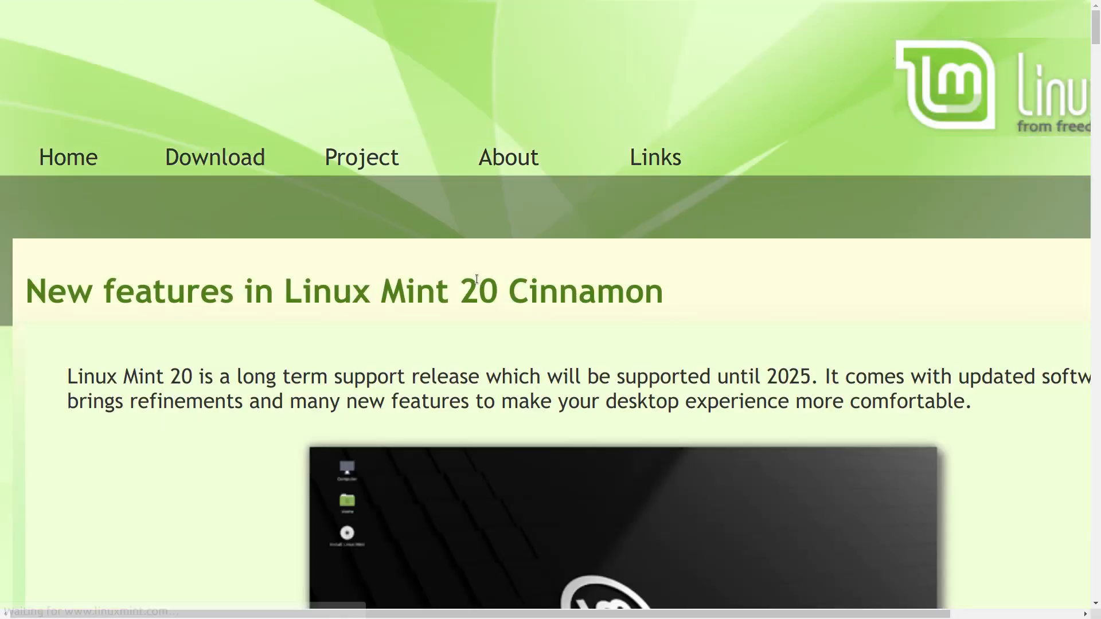
{"action": "scroll", "scroll_direction": "down", "scroll_amount": 3}
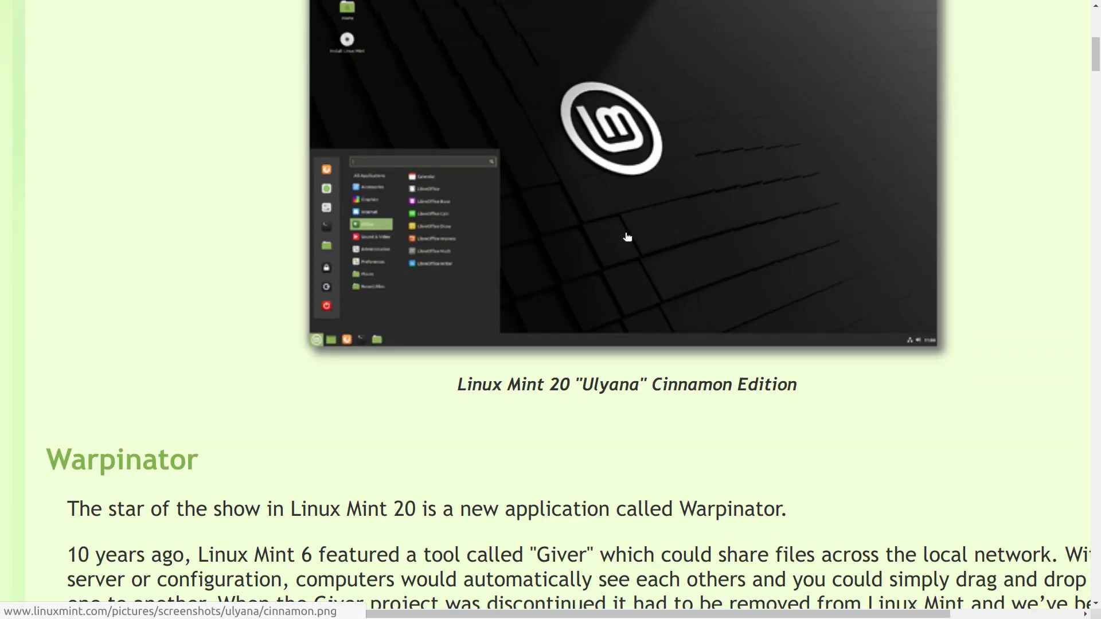
{"action": "scroll", "scroll_direction": "down", "scroll_amount": 3}
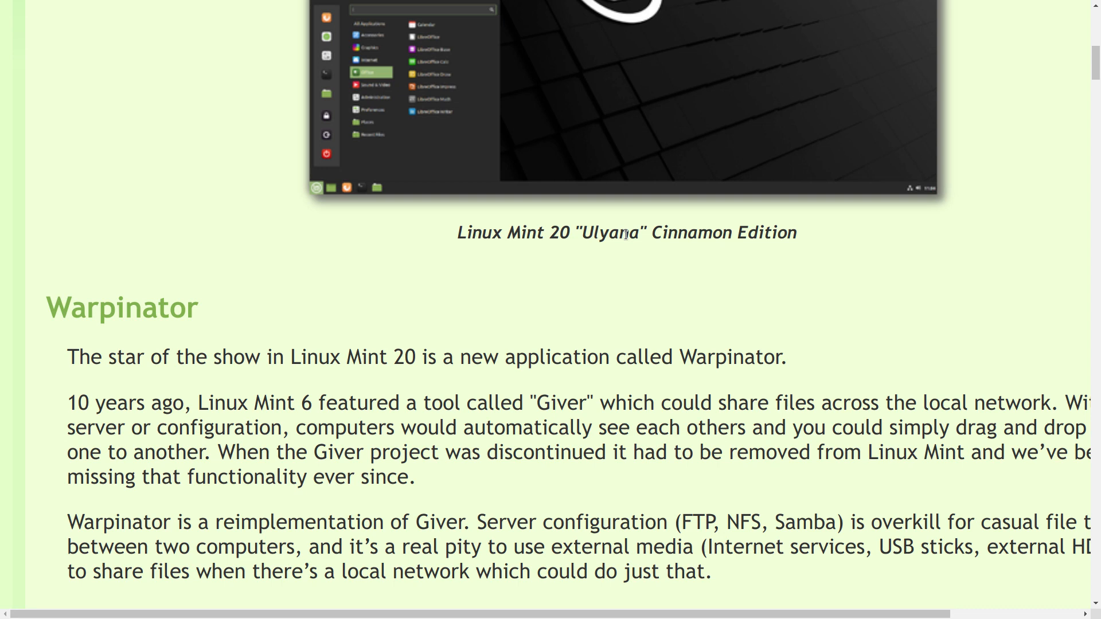
{"action": "scroll", "scroll_direction": "down", "scroll_amount": 3}
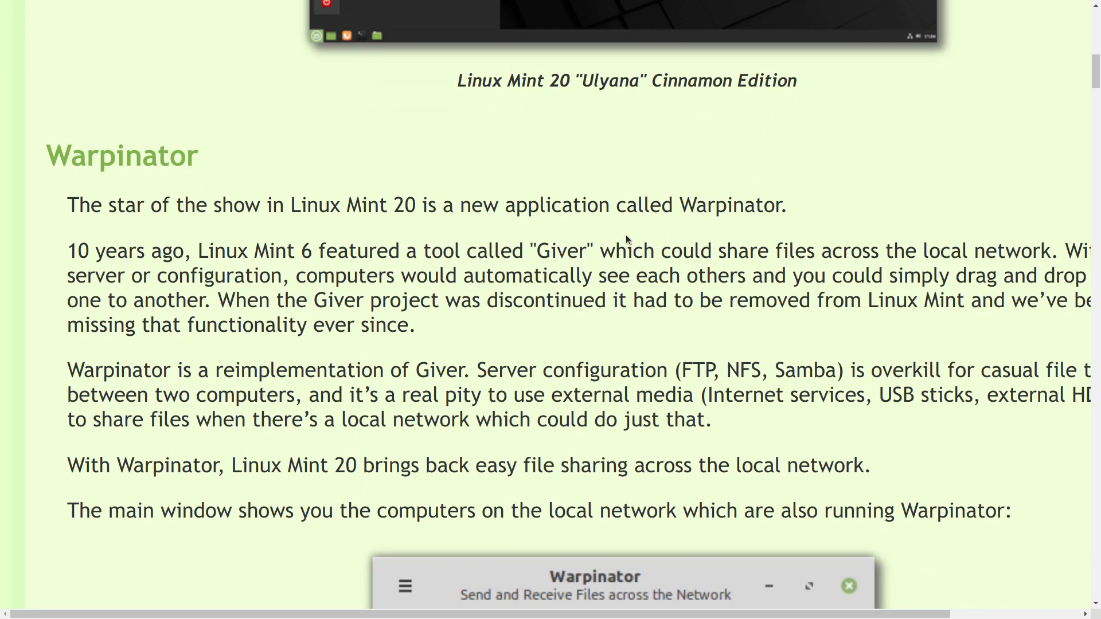
- Scroll through the Warpinator screenshots, past 'Send and receive files', to the NVIDIA Optimus heading
{"action": "scroll", "scroll_direction": "down", "scroll_amount": 3}
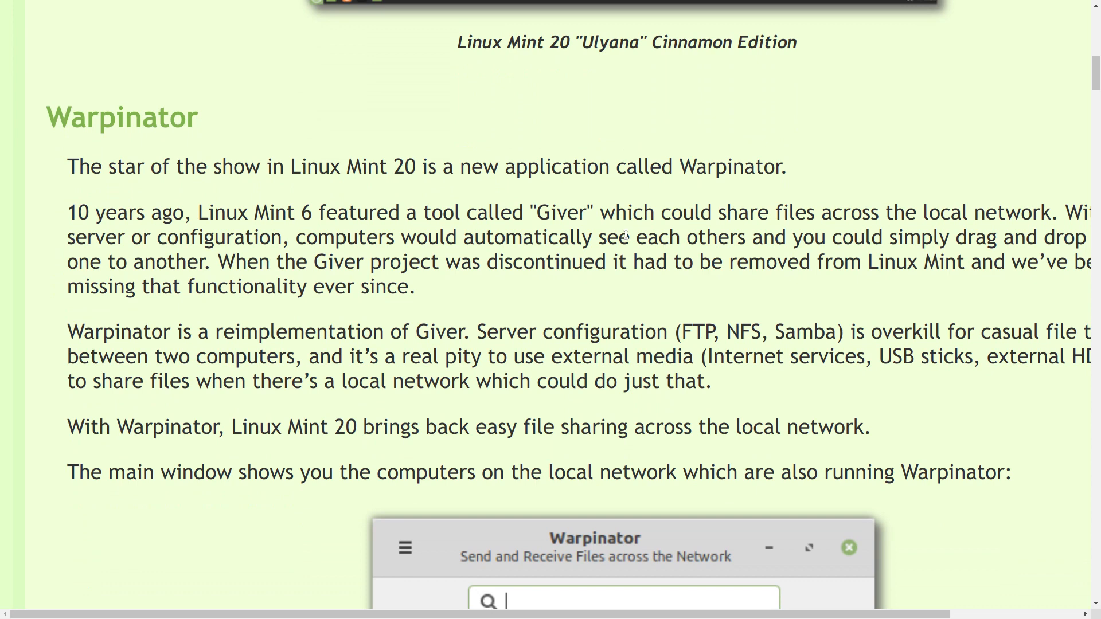
{"action": "scroll", "scroll_direction": "down", "scroll_amount": 3}
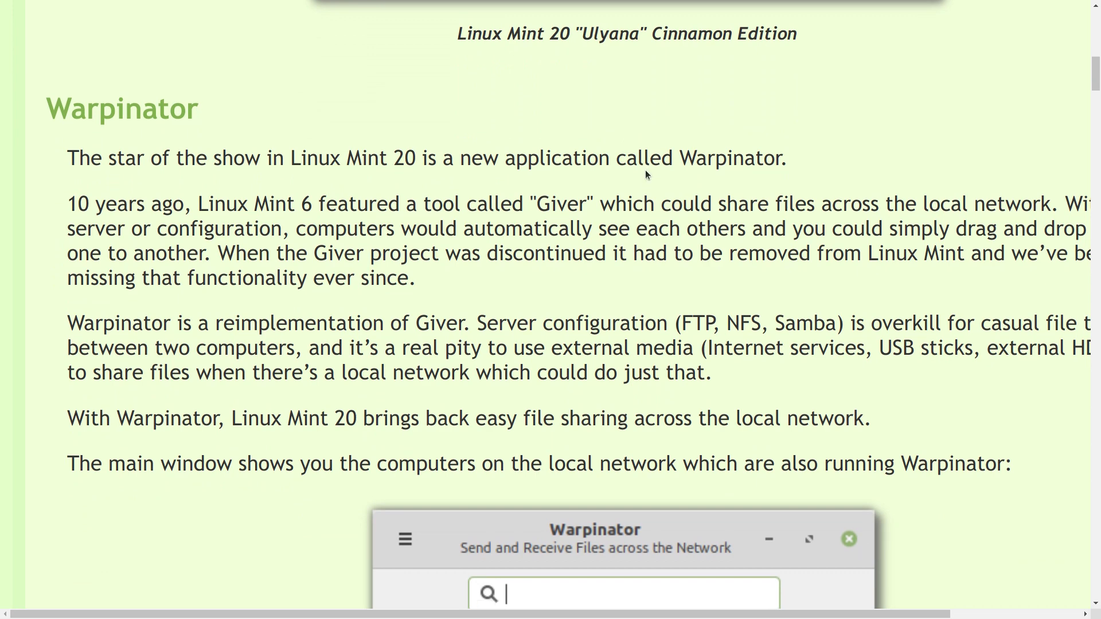
{"action": "scroll", "scroll_direction": "down", "scroll_amount": 3}
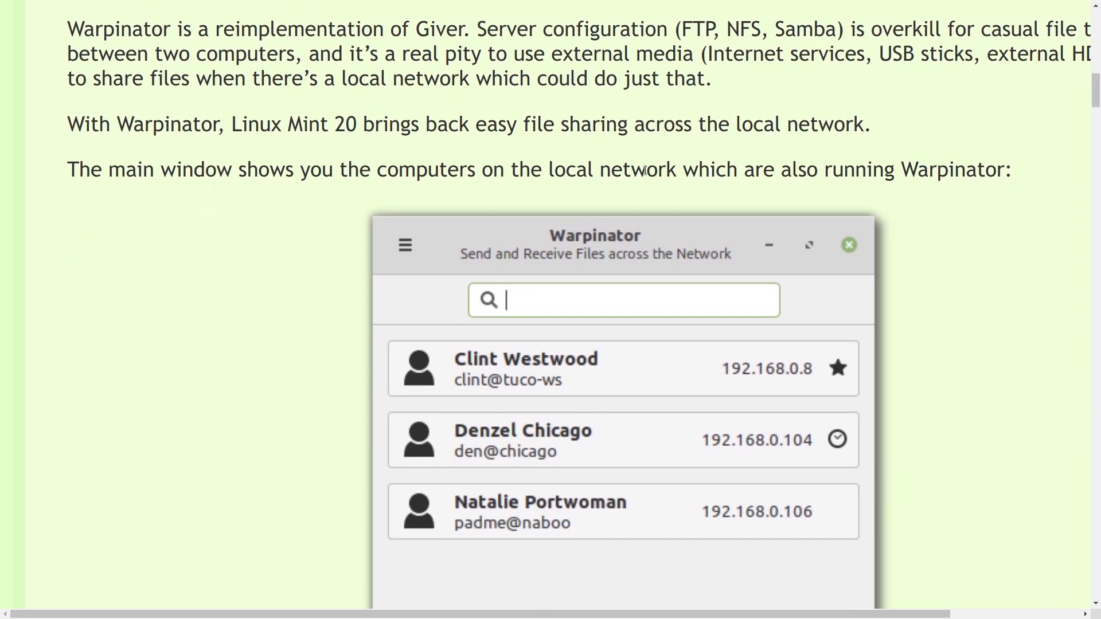
{"action": "scroll", "scroll_direction": "down", "scroll_amount": 3}
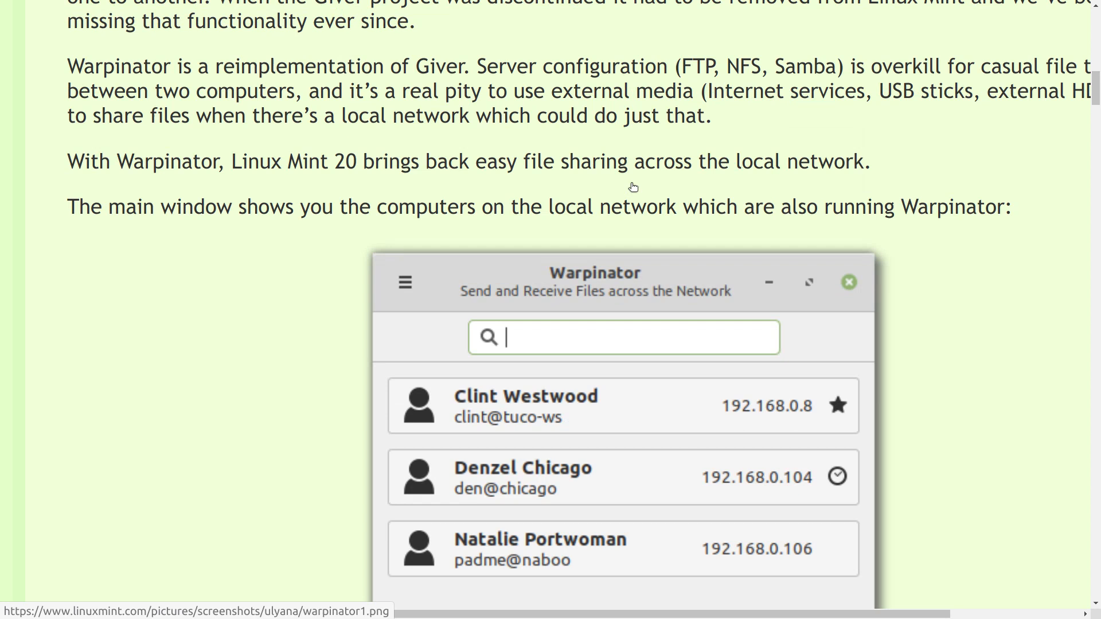
{"action": "mouse_move", "coordinate": [631, 187]}
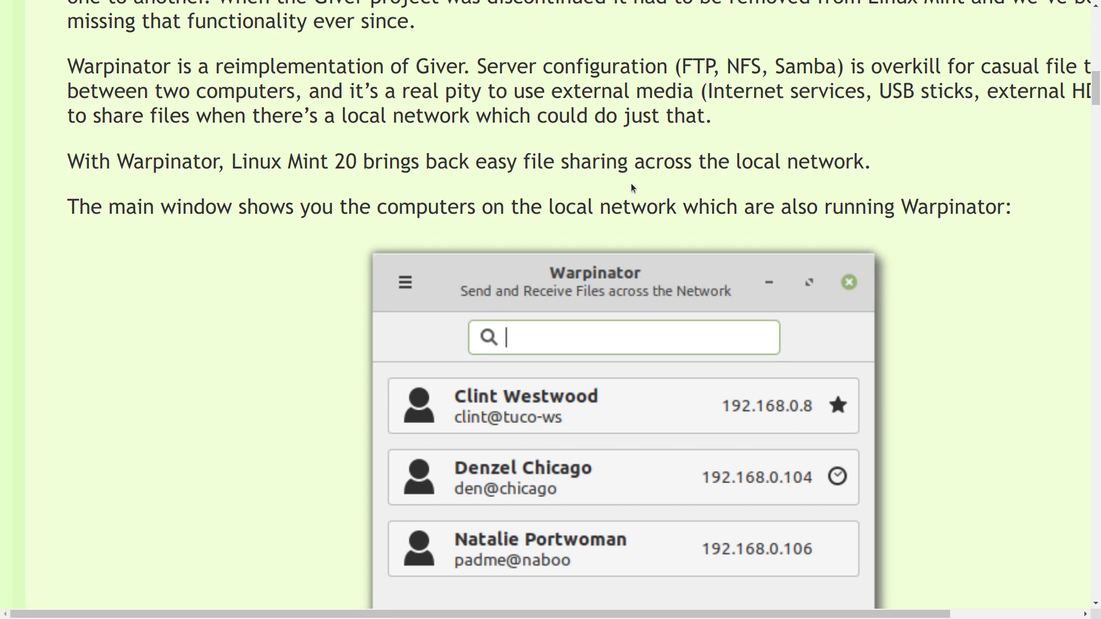
{"action": "scroll", "scroll_direction": "down", "scroll_amount": 3}
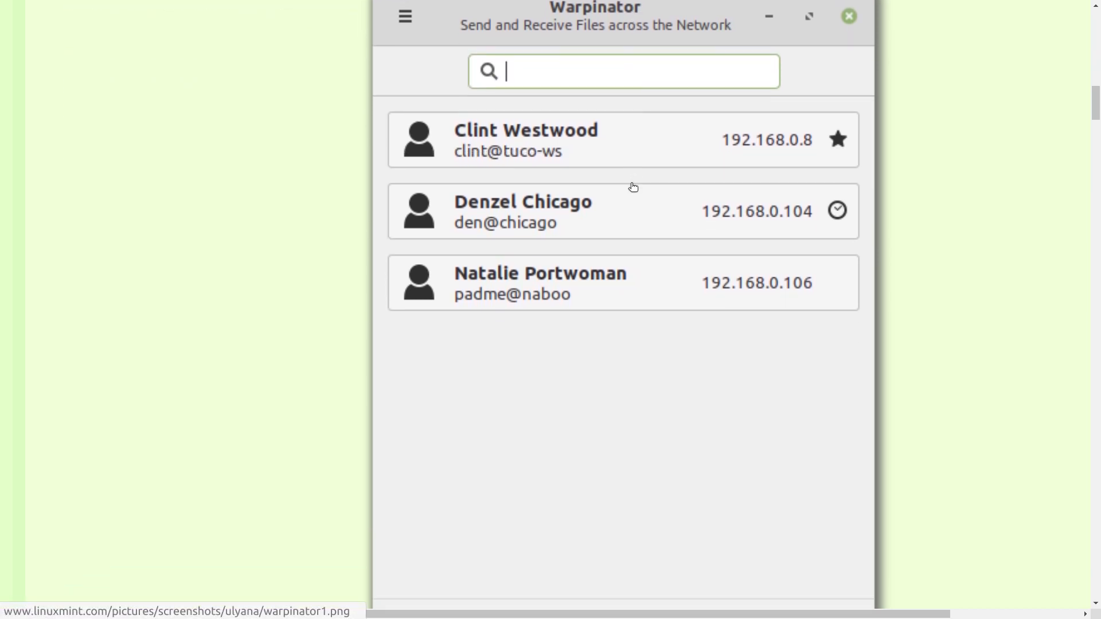
{"action": "scroll", "scroll_direction": "down", "scroll_amount": 3}
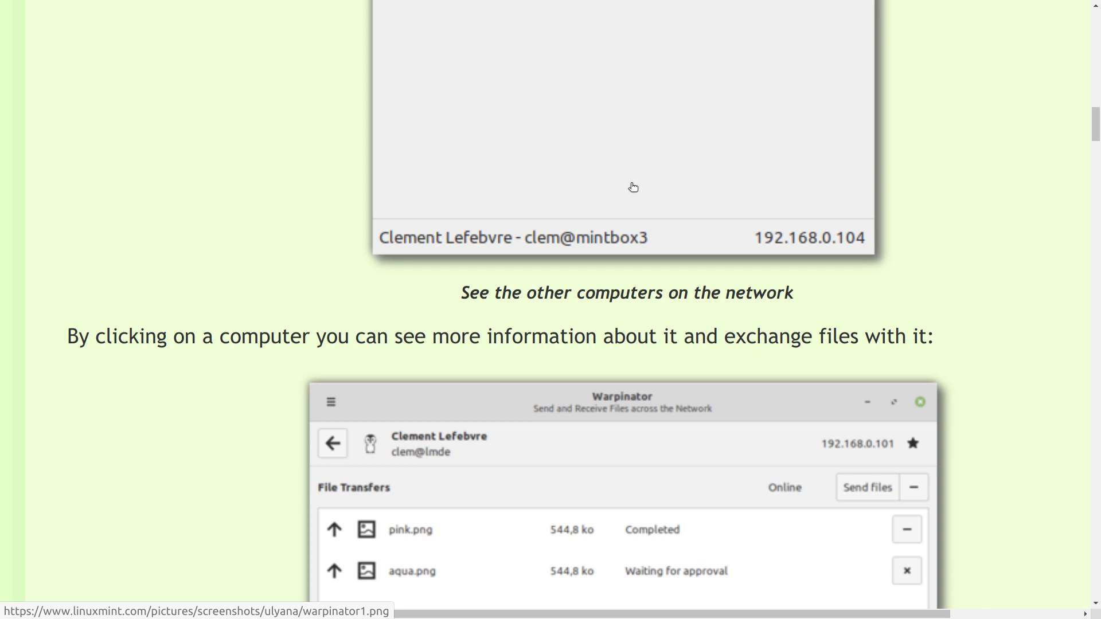
{"action": "scroll", "scroll_direction": "down", "scroll_amount": 3}
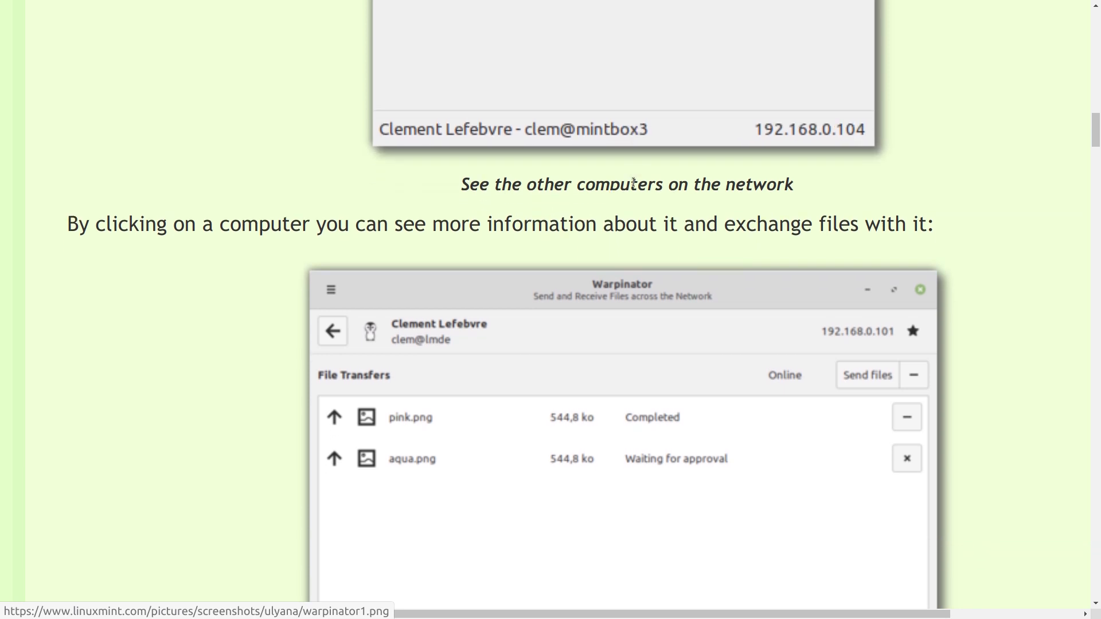
{"action": "scroll", "scroll_direction": "down", "scroll_amount": 3}
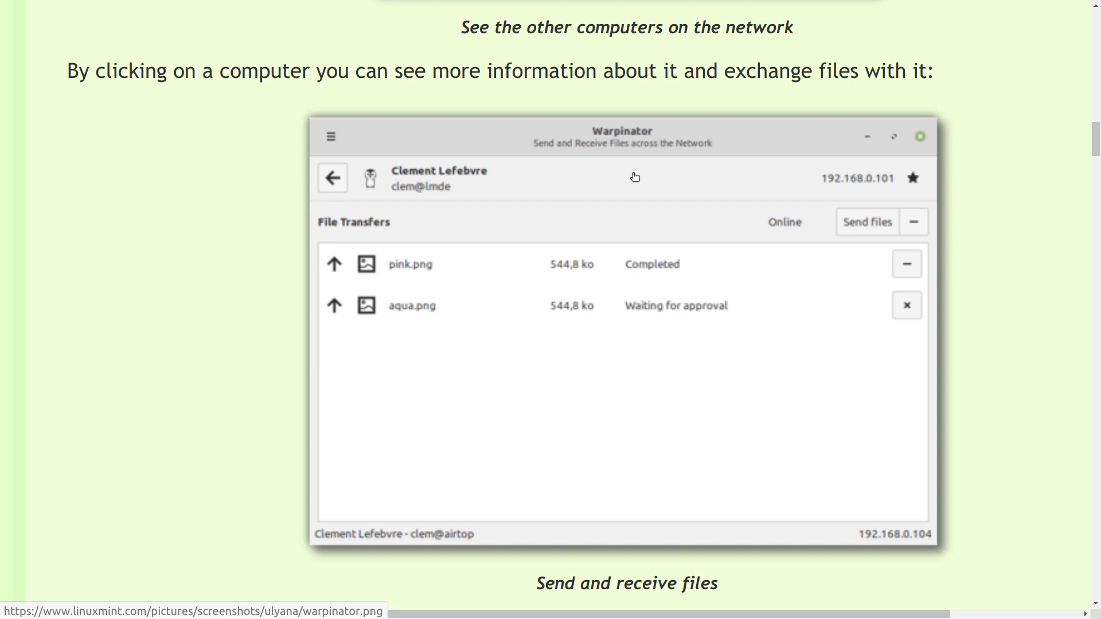
{"action": "scroll", "scroll_direction": "down", "scroll_amount": 3}
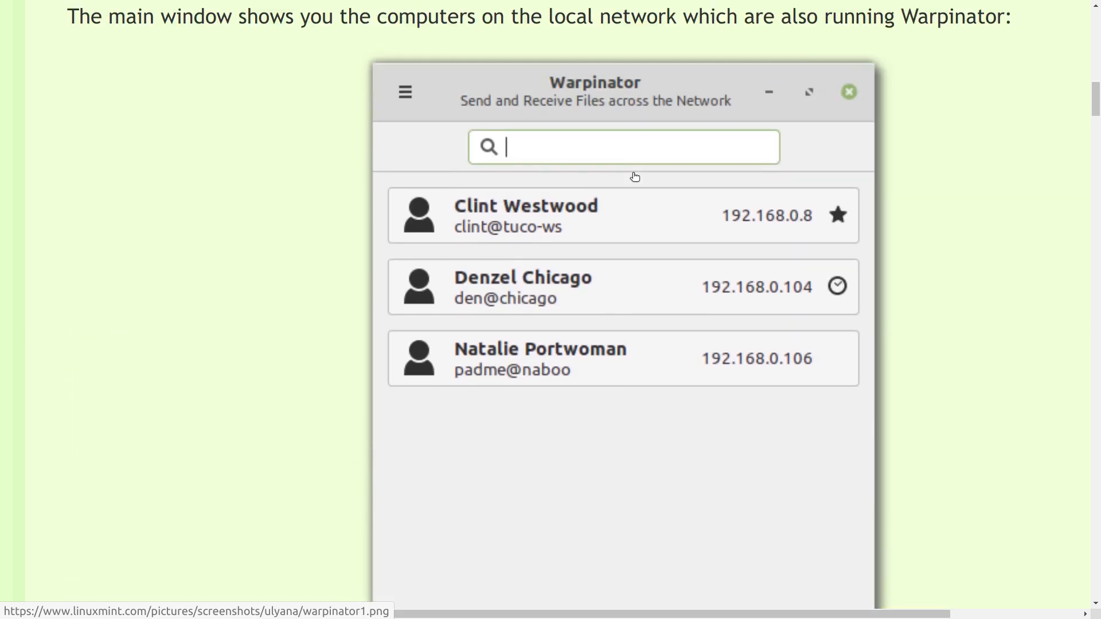
{"action": "scroll", "scroll_direction": "down", "scroll_amount": 3}
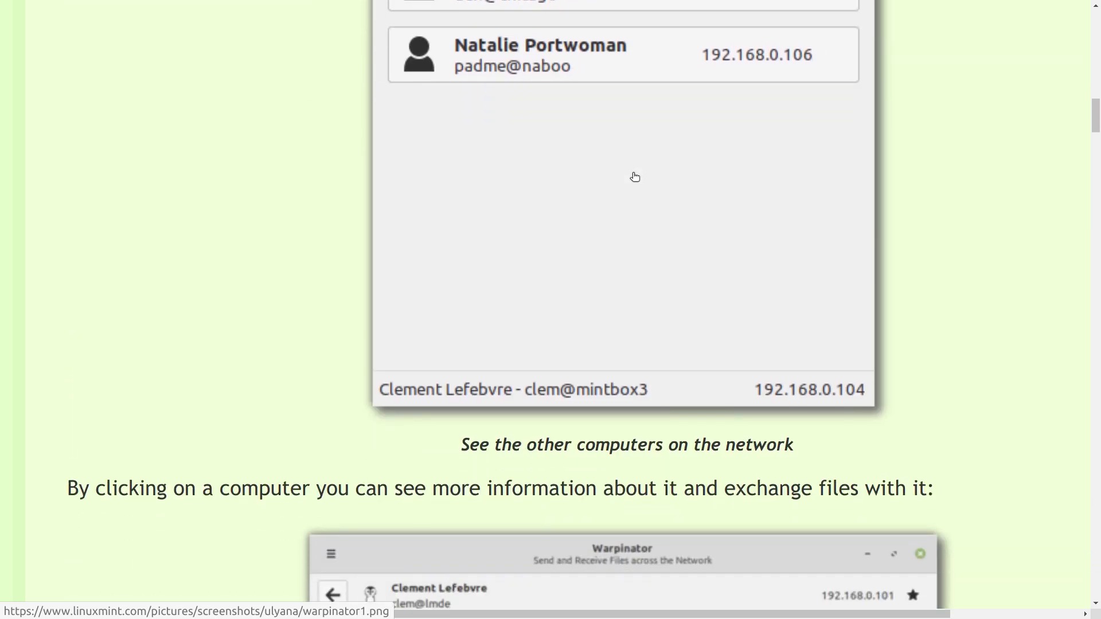
{"action": "scroll", "scroll_direction": "down", "scroll_amount": 3}
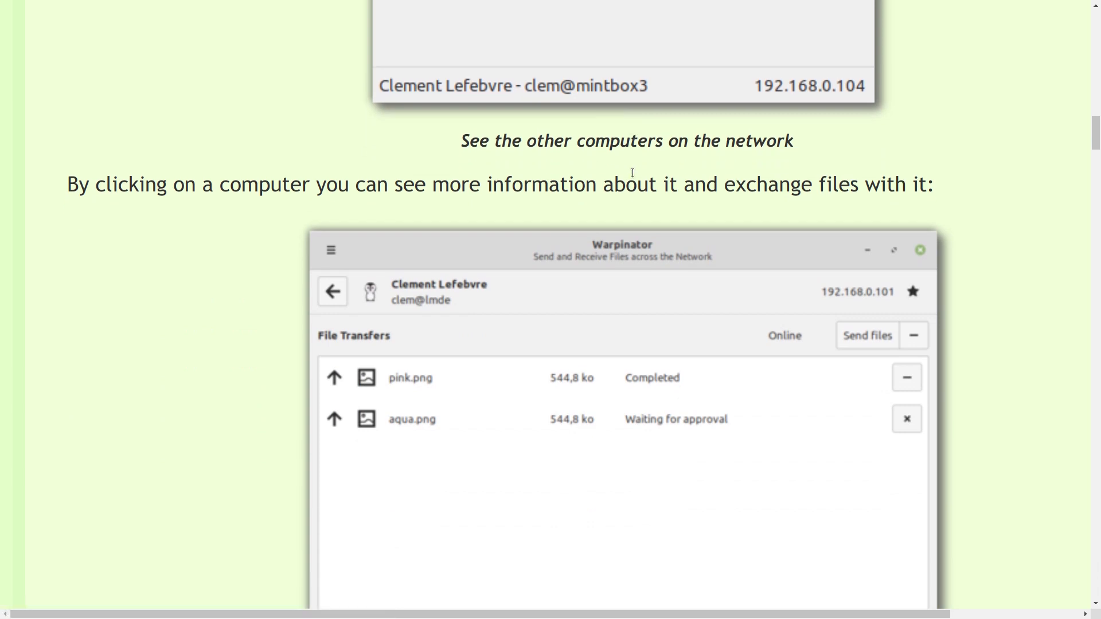
{"action": "scroll", "scroll_direction": "down", "scroll_amount": 3}
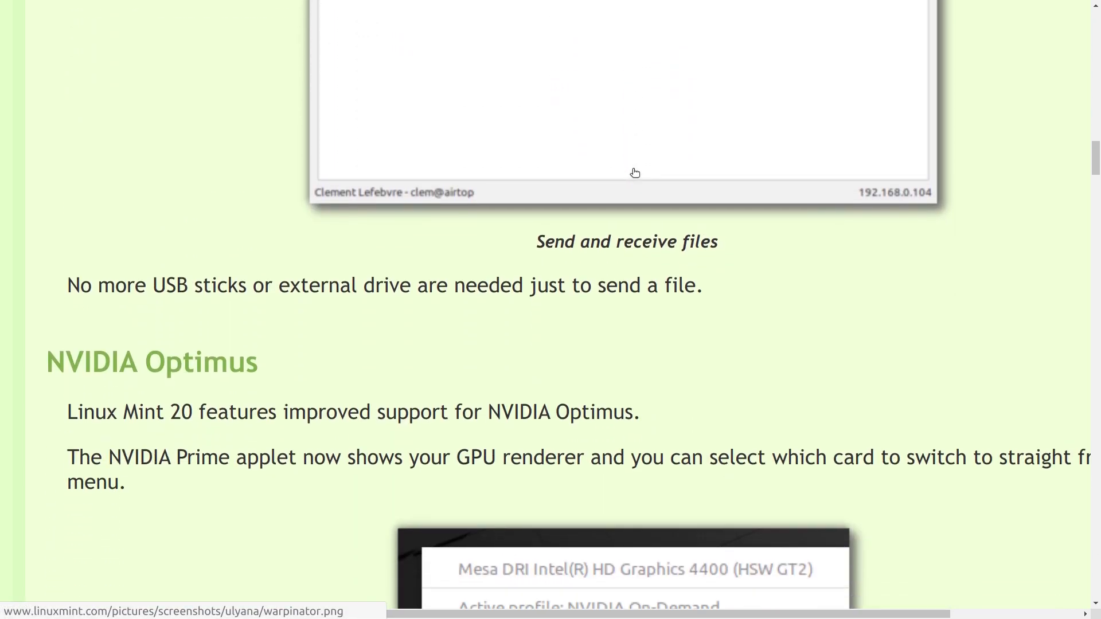
- Scroll past NVIDIA Optimus and Tray to the Cinnamon 4.6 fractional scaling paragraphs
{"action": "scroll", "scroll_direction": "down", "scroll_amount": 3}
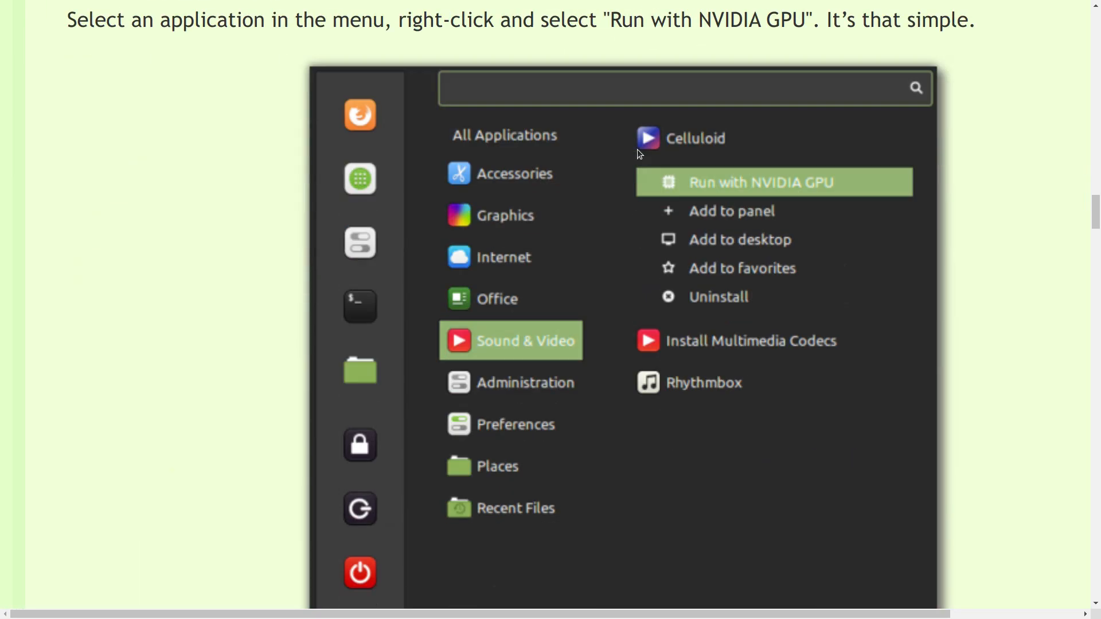
{"action": "scroll", "scroll_direction": "down", "scroll_amount": 3}
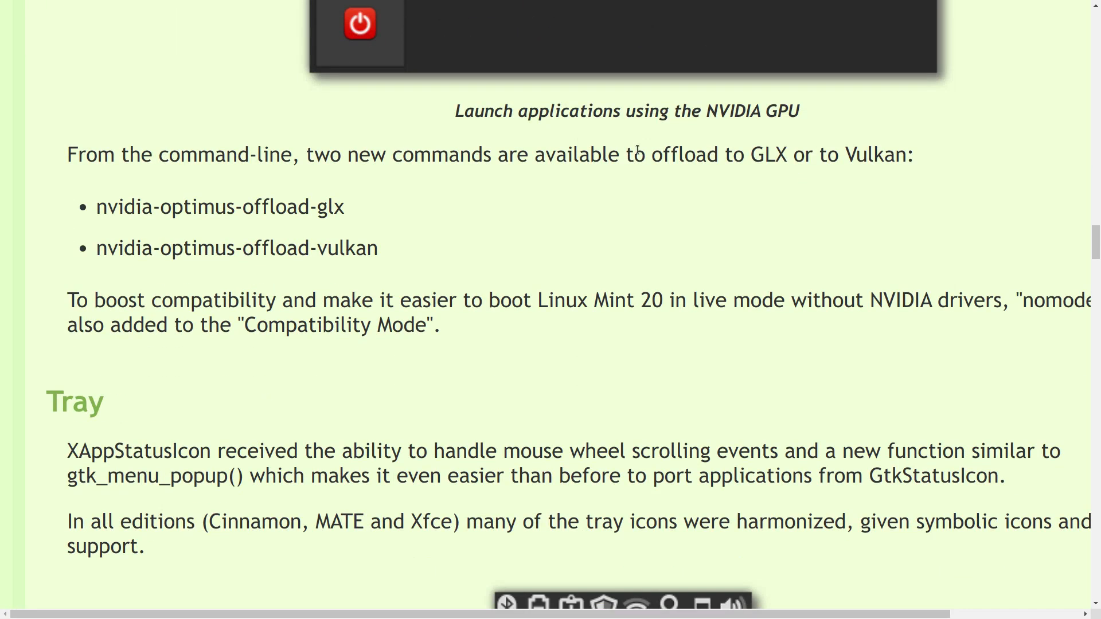
{"action": "scroll", "scroll_direction": "down", "scroll_amount": 3}
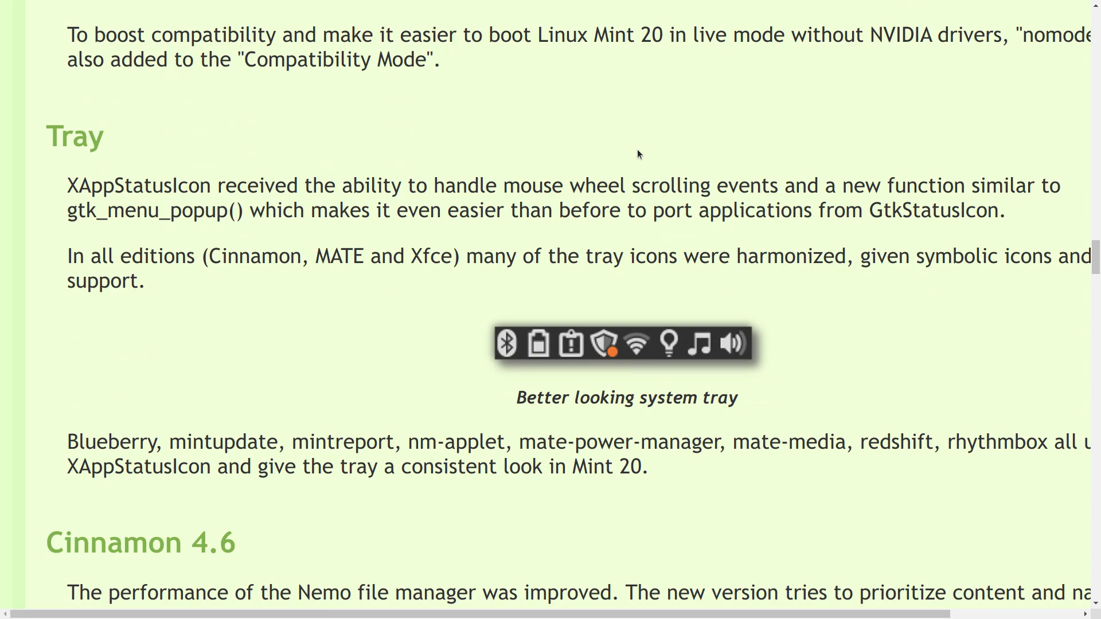
{"action": "scroll", "scroll_direction": "down", "scroll_amount": 3}
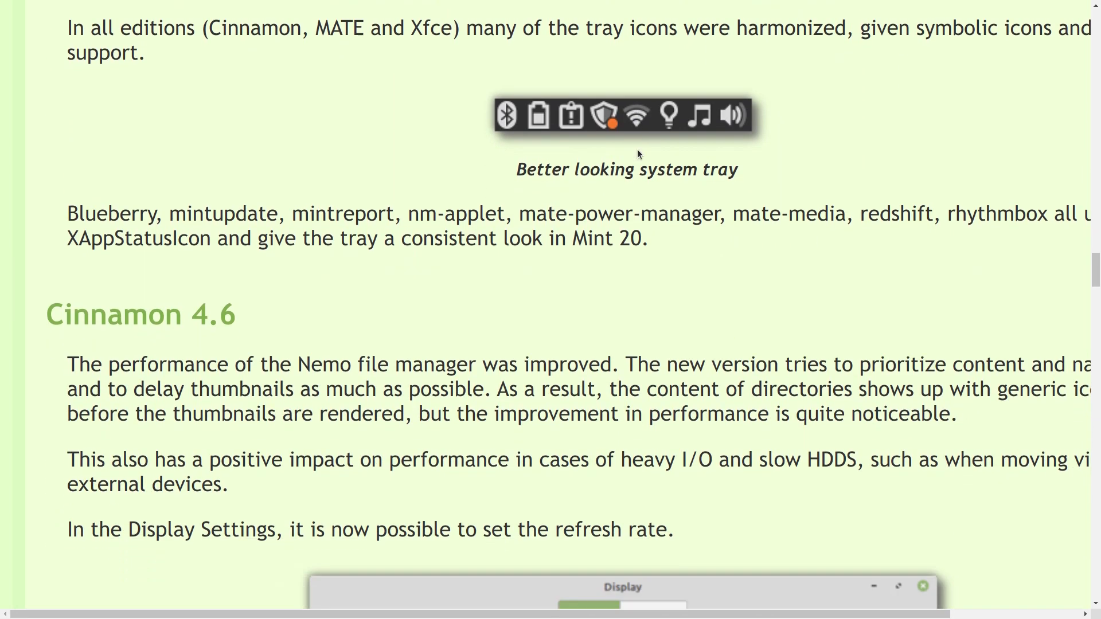
{"action": "scroll", "scroll_direction": "down", "scroll_amount": 3}
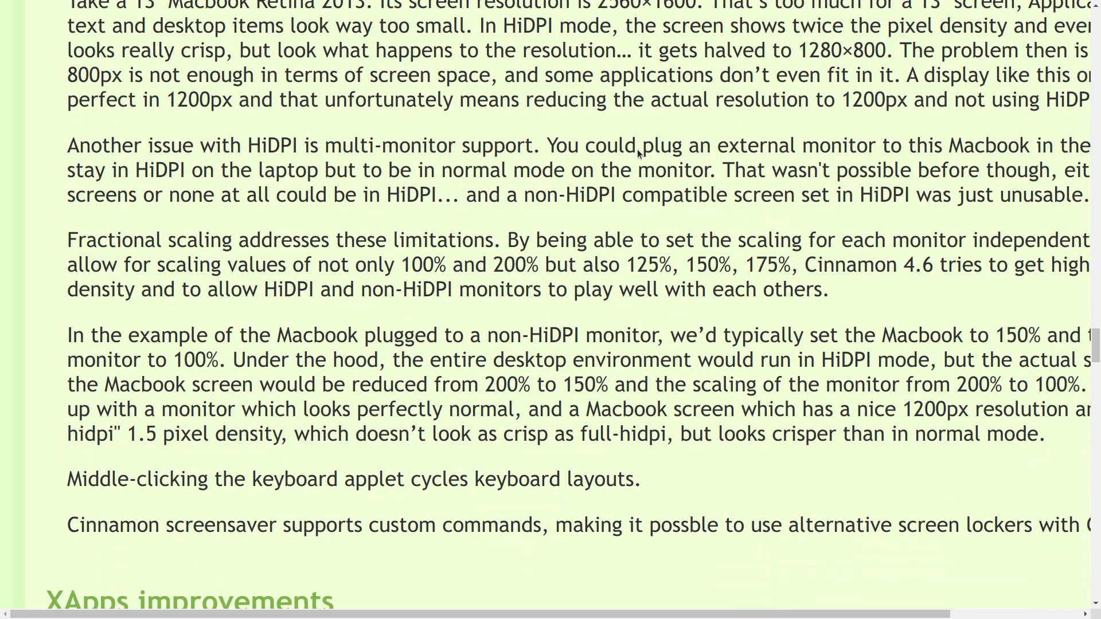
- Scroll past XApps improvements to the Other improvements heading and Gdebi screenshot
{"action": "scroll", "scroll_direction": "down", "scroll_amount": 3}
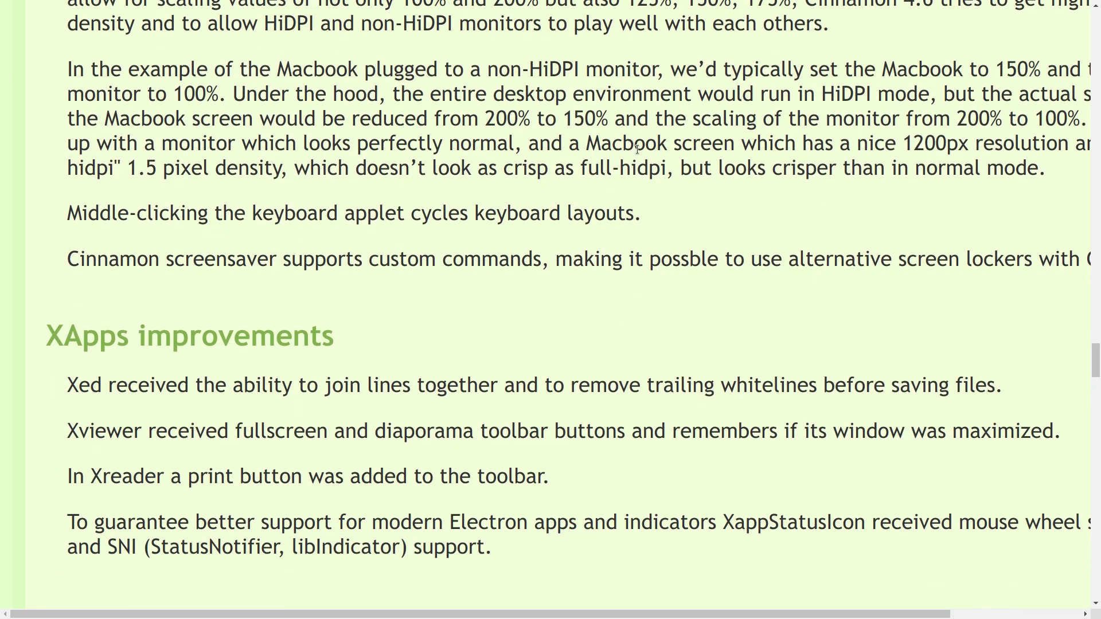
{"action": "scroll", "scroll_direction": "down", "scroll_amount": 3}
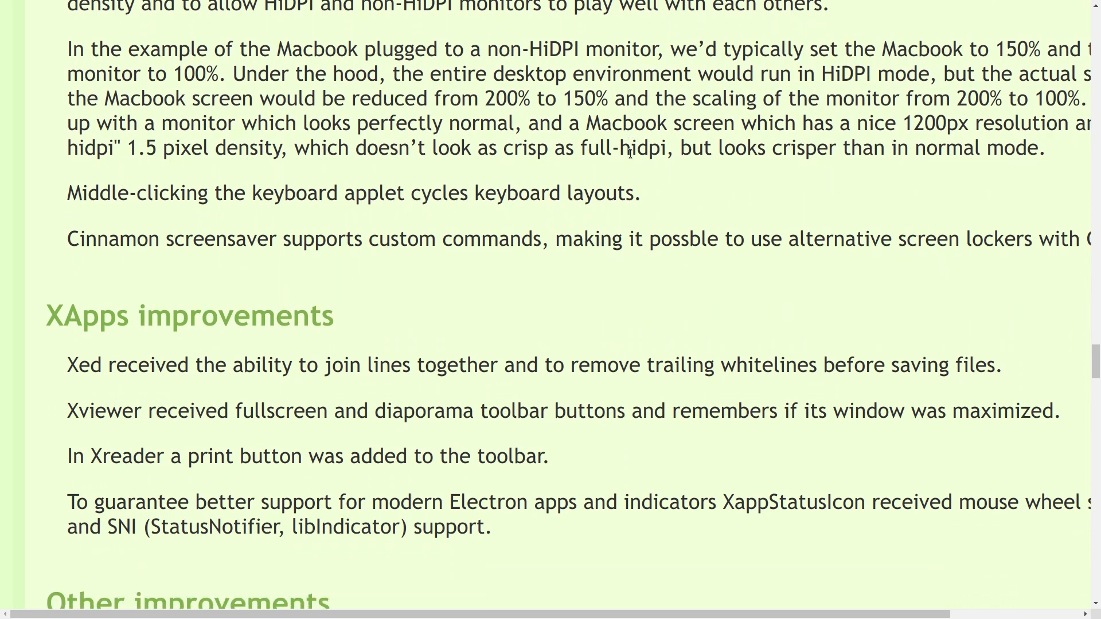
{"action": "scroll", "scroll_direction": "down", "scroll_amount": 3}
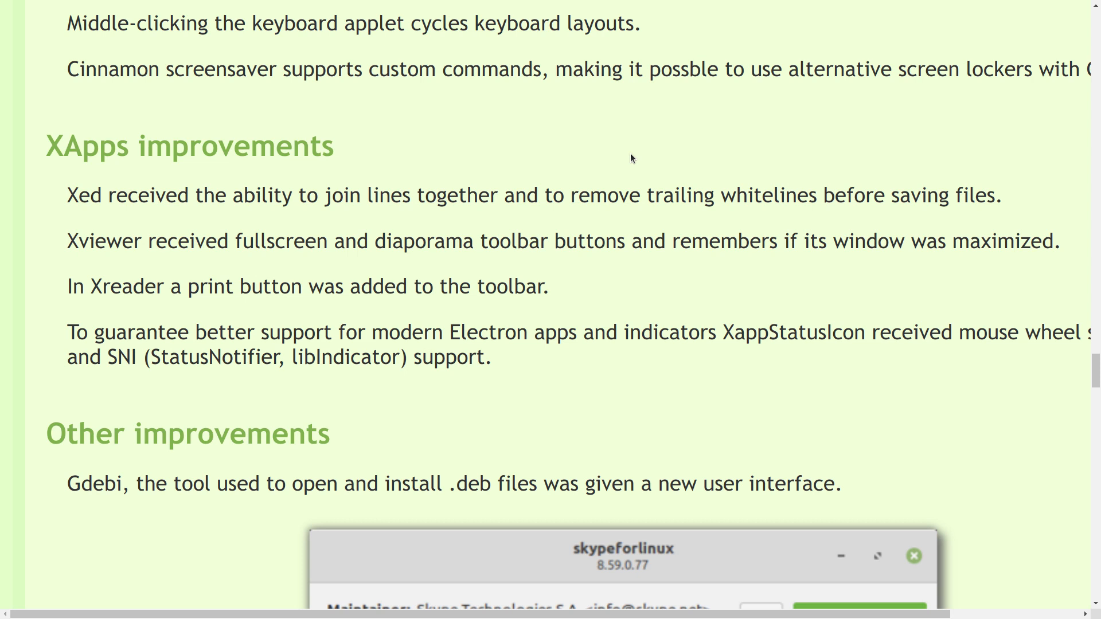
{"action": "scroll", "scroll_direction": "down", "scroll_amount": 3}
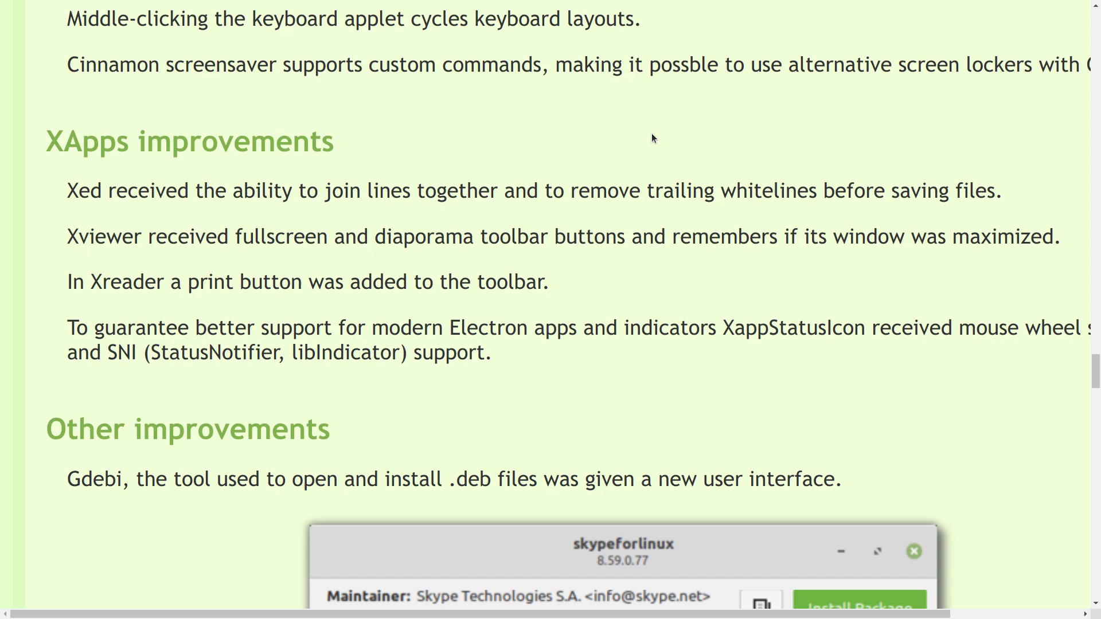
{"action": "scroll", "scroll_direction": "down", "scroll_amount": 3}
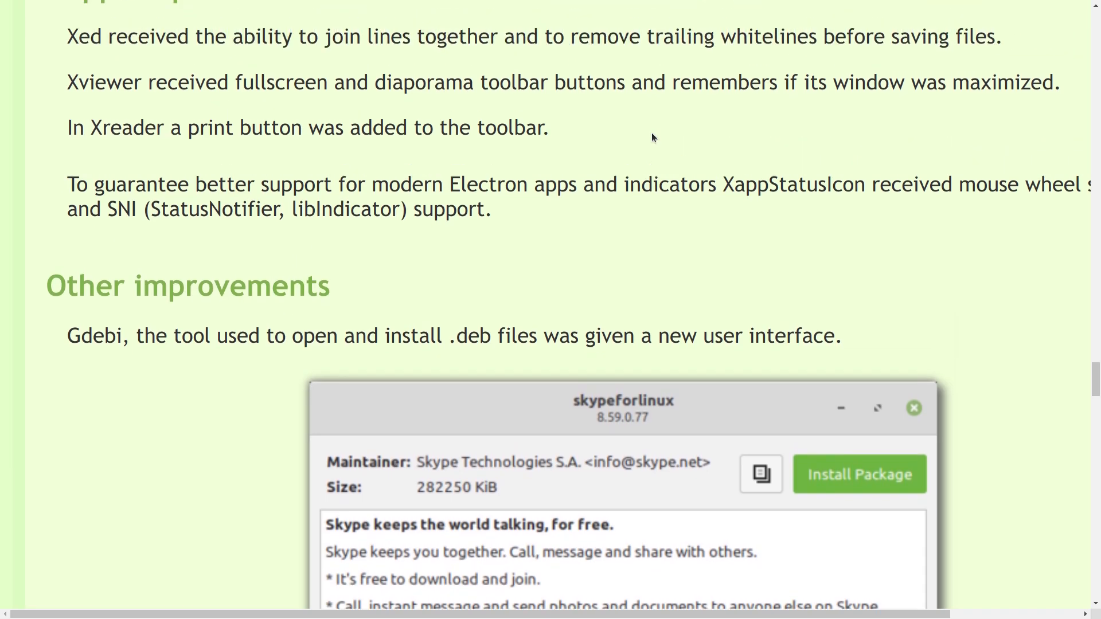
{"action": "scroll", "scroll_direction": "down", "scroll_amount": 3}
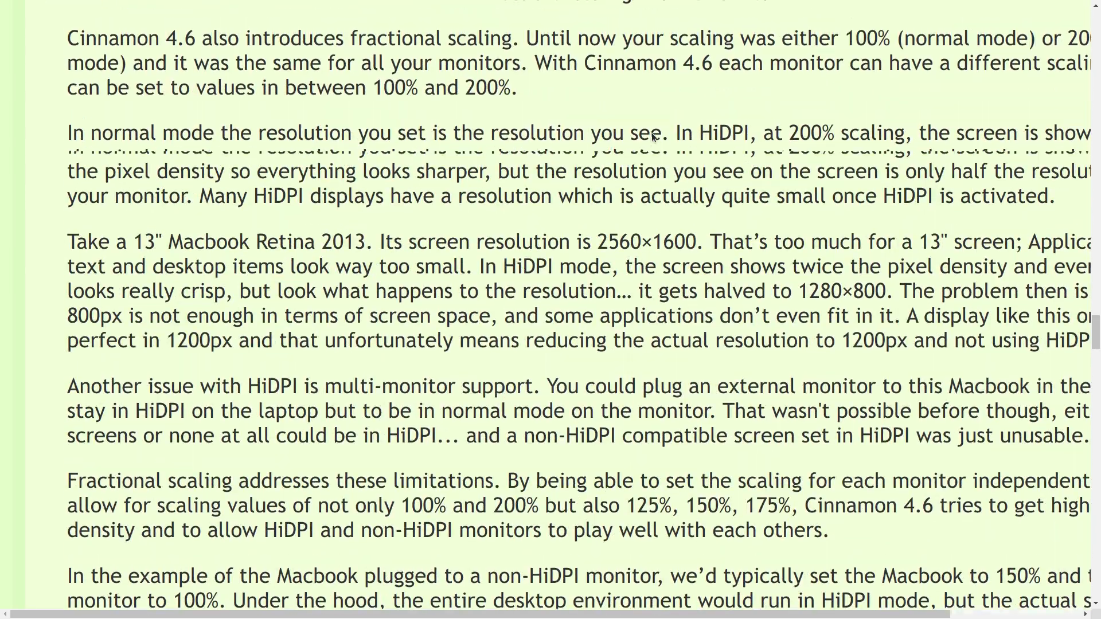
{"action": "scroll", "scroll_direction": "down", "scroll_amount": 3}
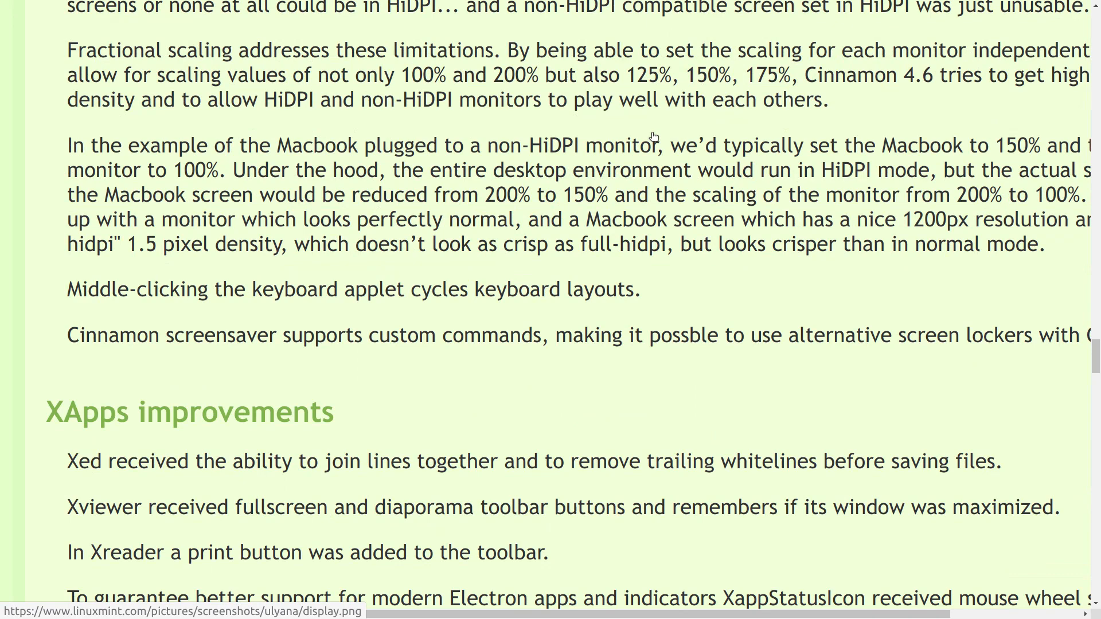
{"action": "scroll", "scroll_direction": "down", "scroll_amount": 3}
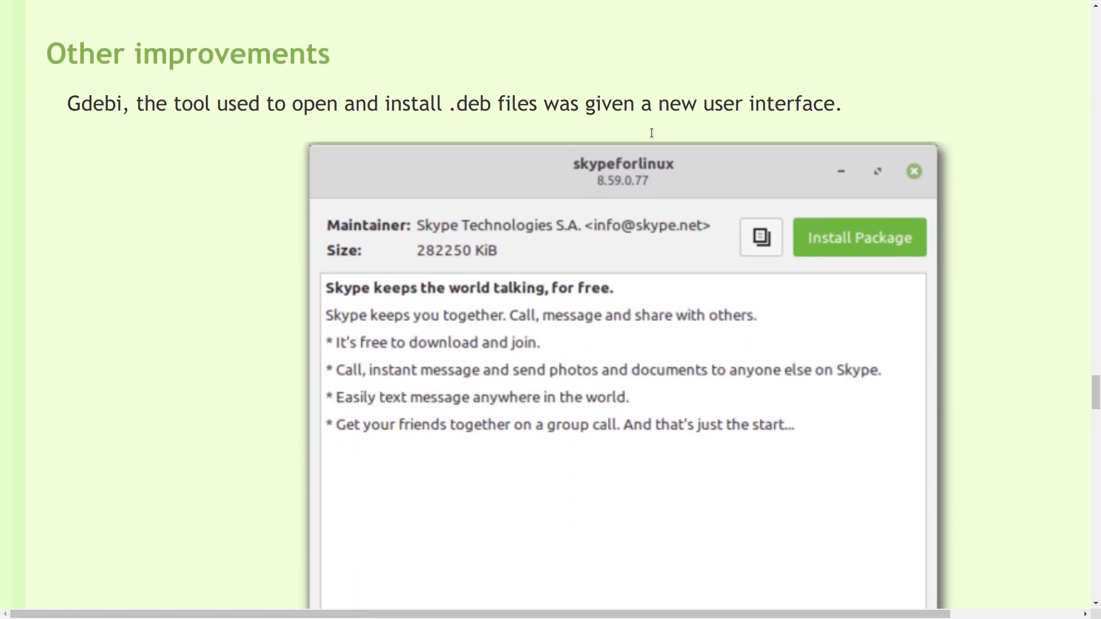
- Scroll through System and Artwork improvements and return to the page title
{"action": "scroll", "scroll_direction": "down", "scroll_amount": 3}
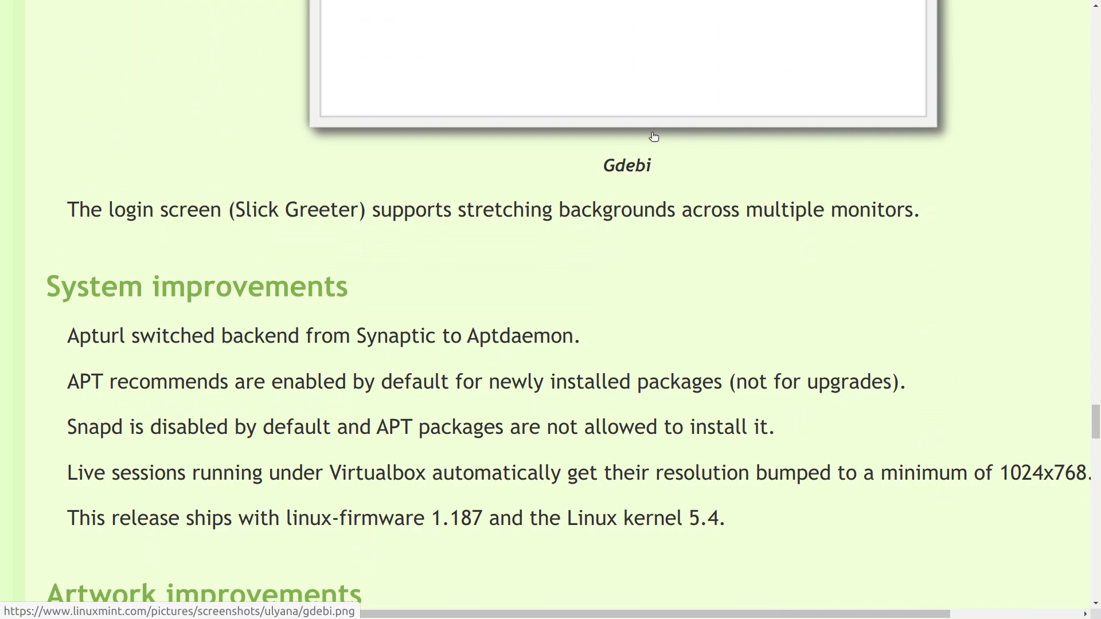
{"action": "scroll", "scroll_direction": "down", "scroll_amount": 3}
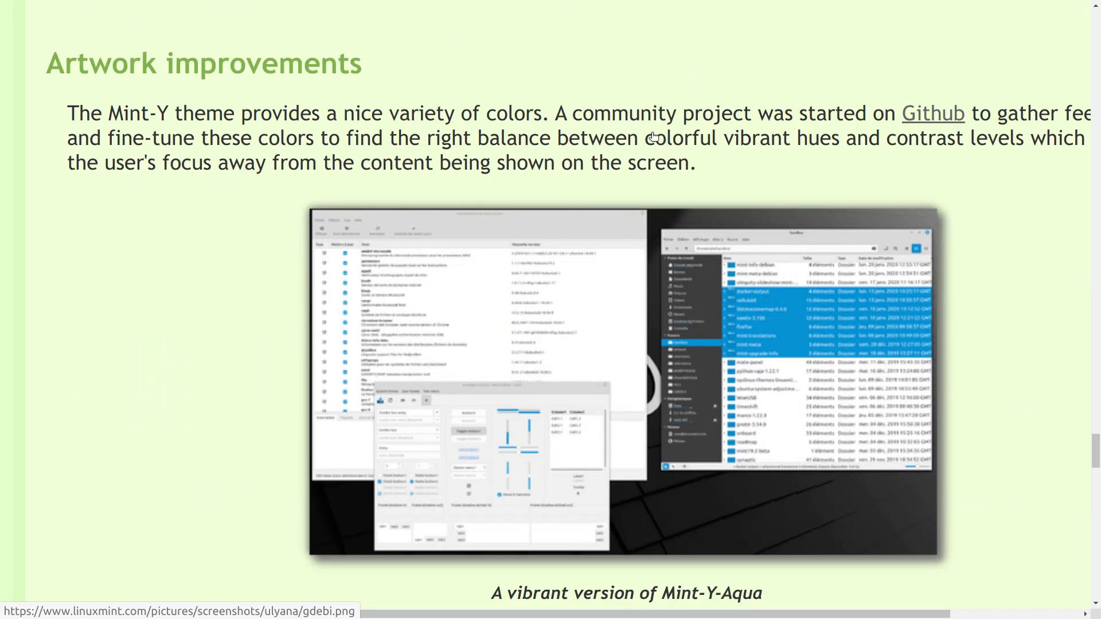
{"action": "scroll", "scroll_direction": "down", "scroll_amount": 3}
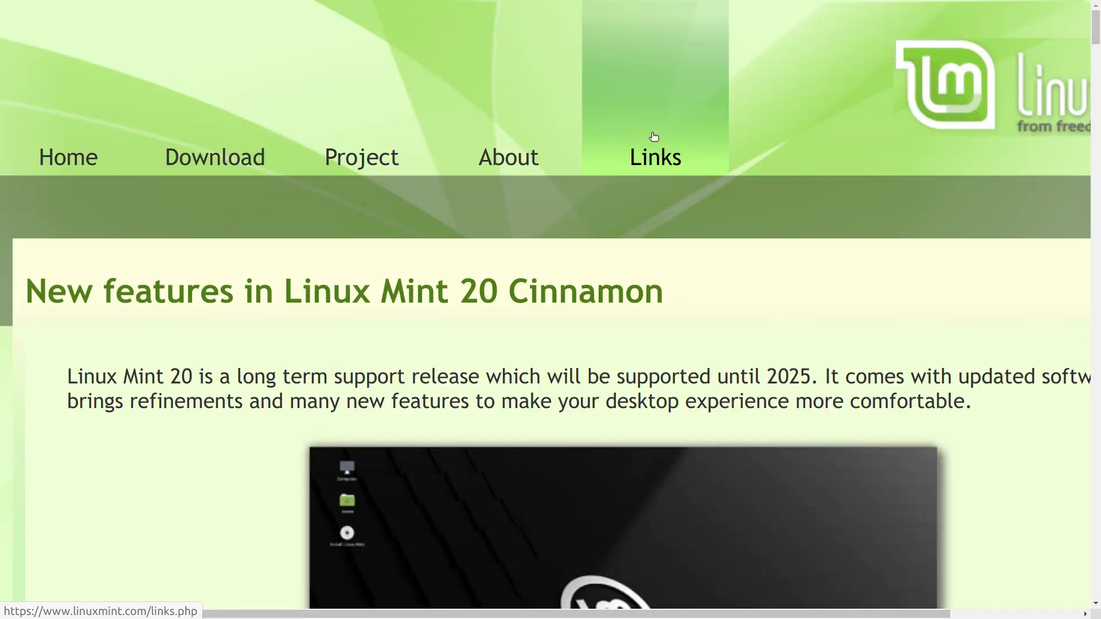
{"action": "scroll", "scroll_direction": "down", "scroll_amount": 3}
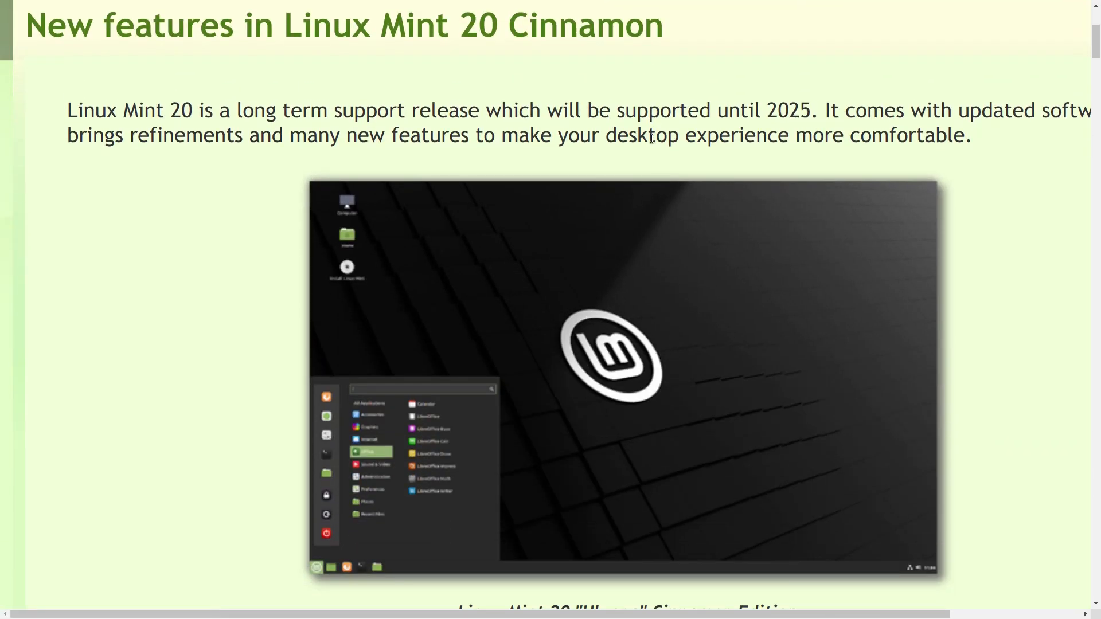